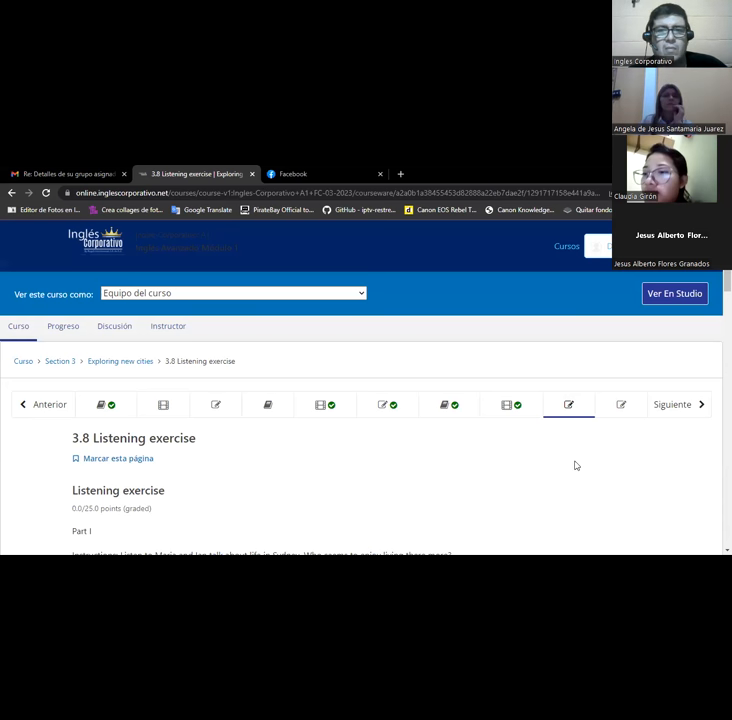
mouse_move(500, 488)
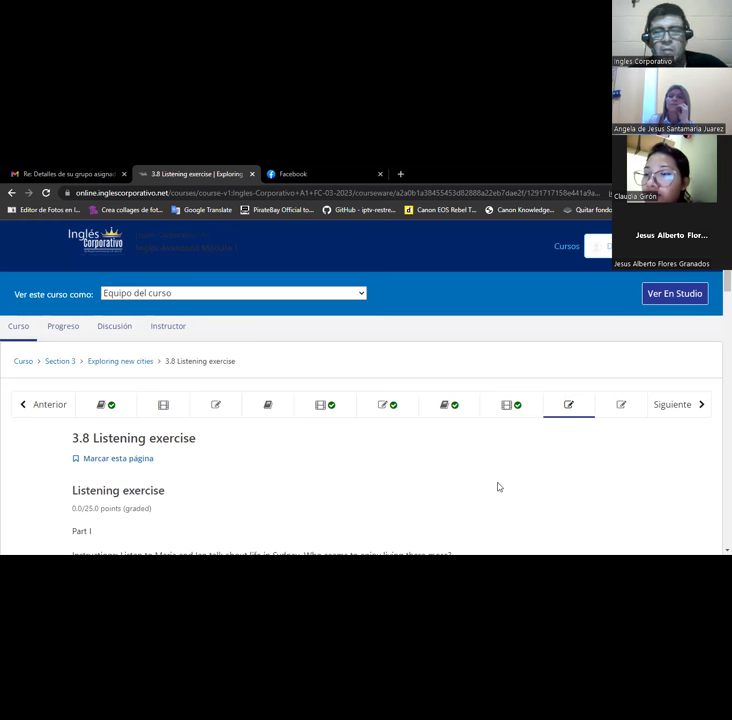
Step: Scroll the 3.8 Listening exercise until Part I's audio player and Maria/Ian options show
scroll("down", 3)
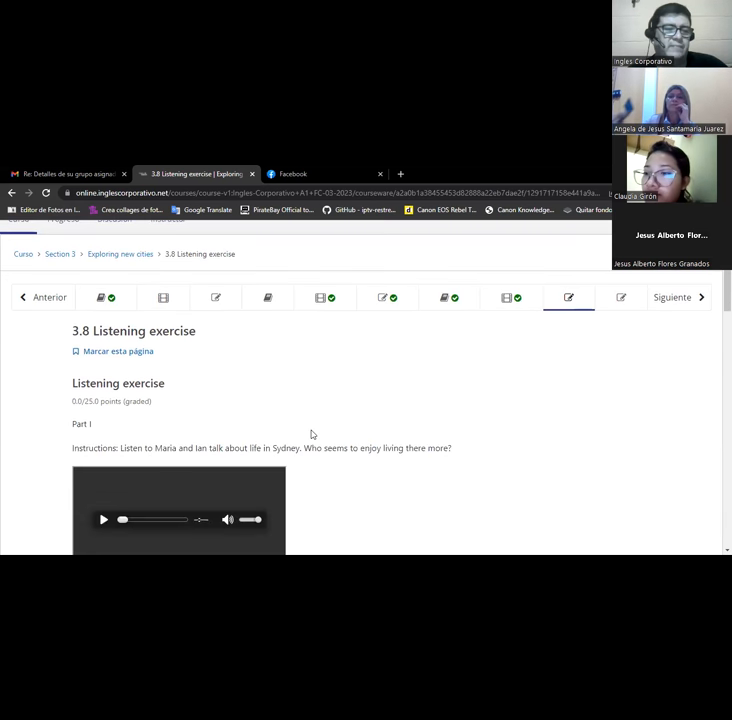
scroll("down", 3)
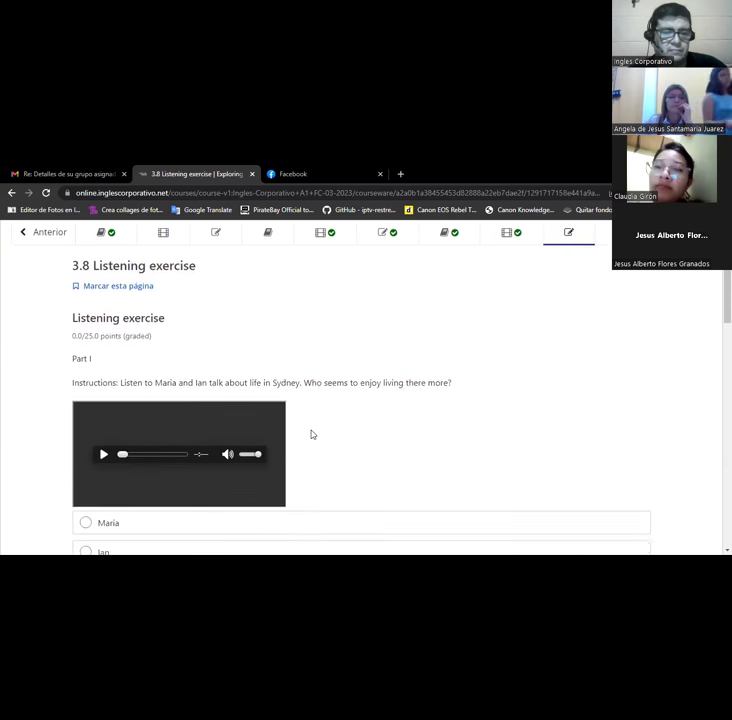
scroll("down", 3)
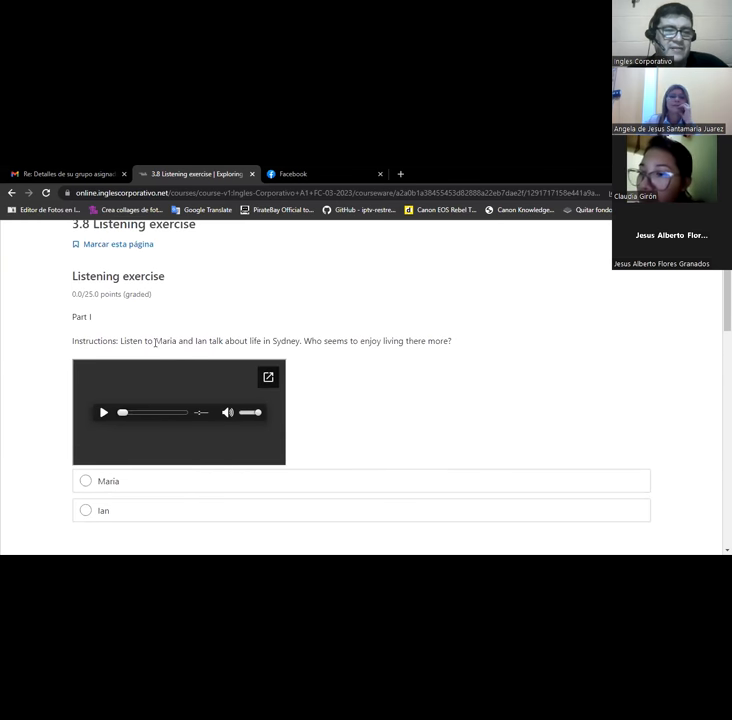
mouse_move(254, 334)
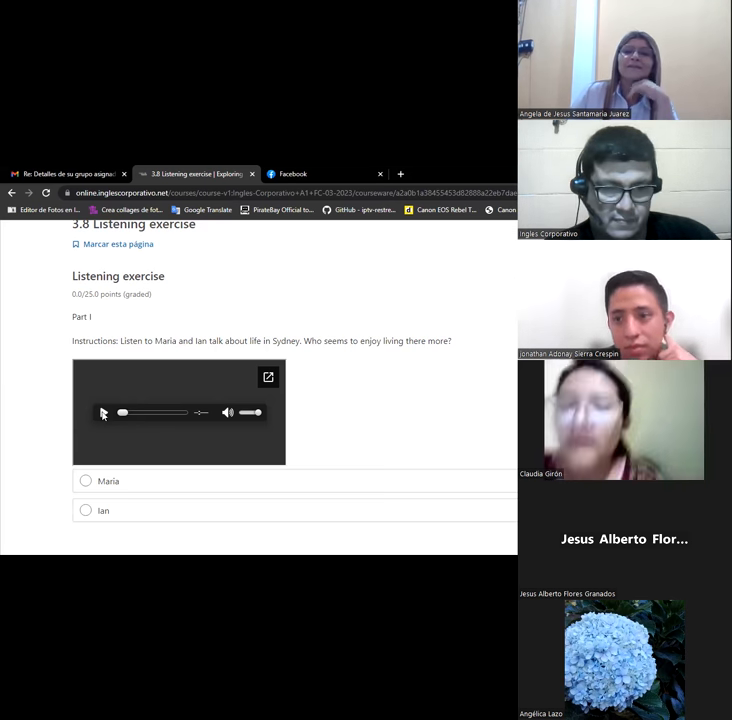
left_click(106, 412)
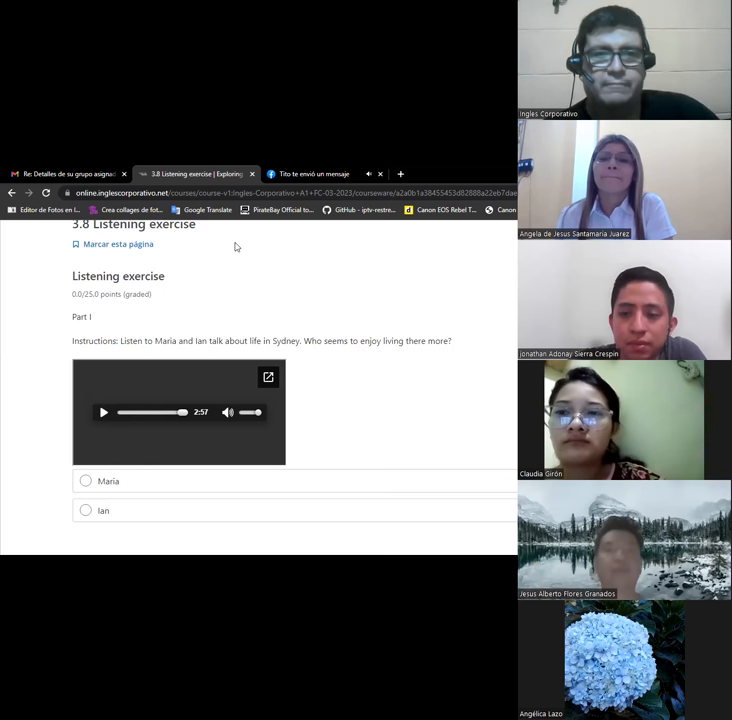
mouse_move(78, 408)
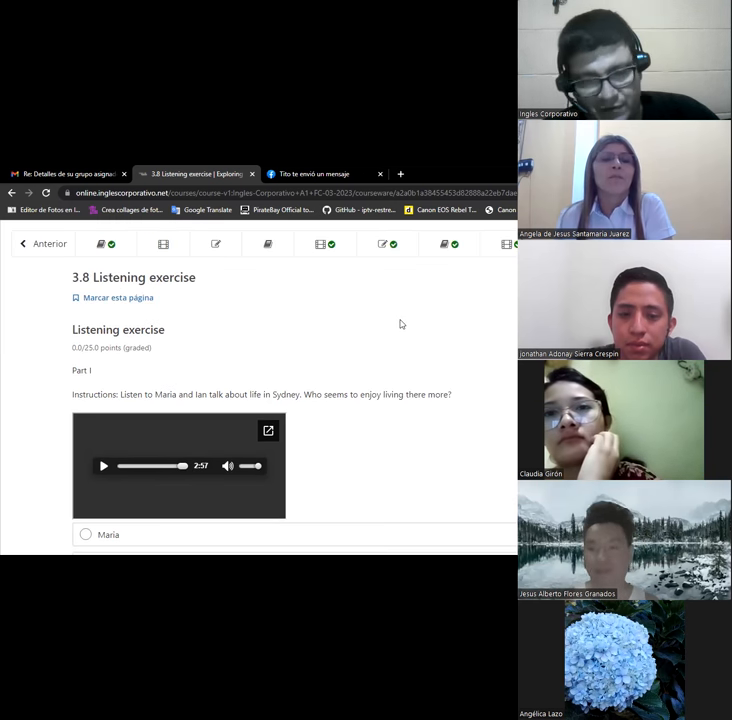
scroll("down", 3)
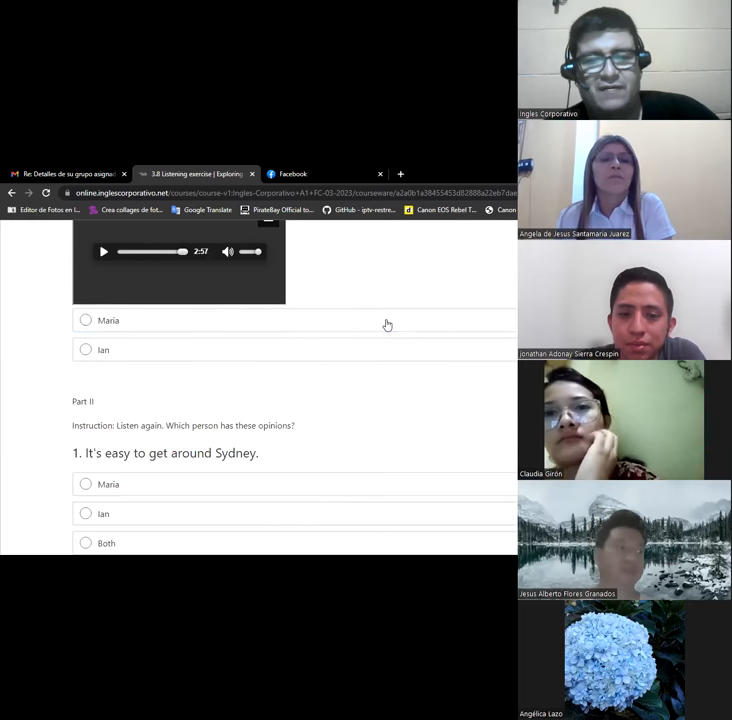
scroll("up", 3)
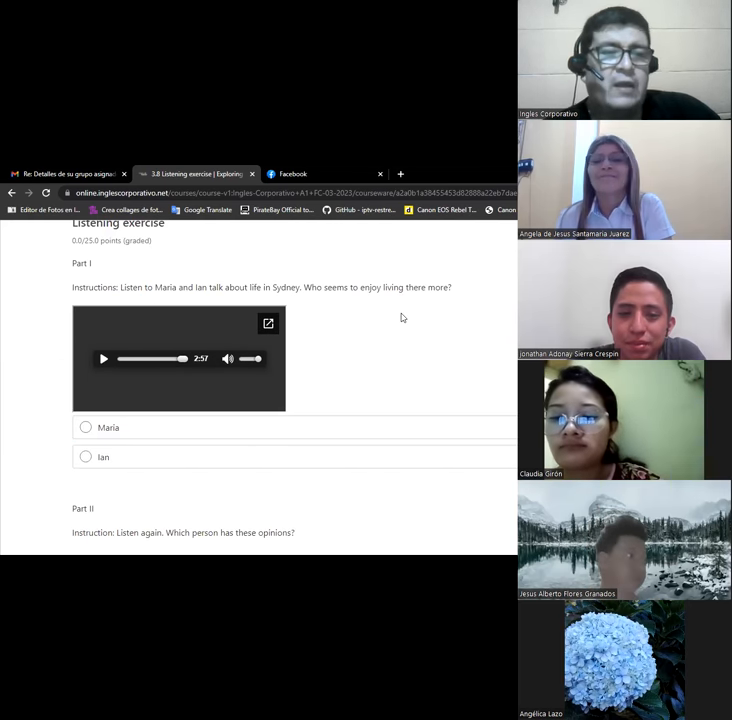
scroll("down", 3)
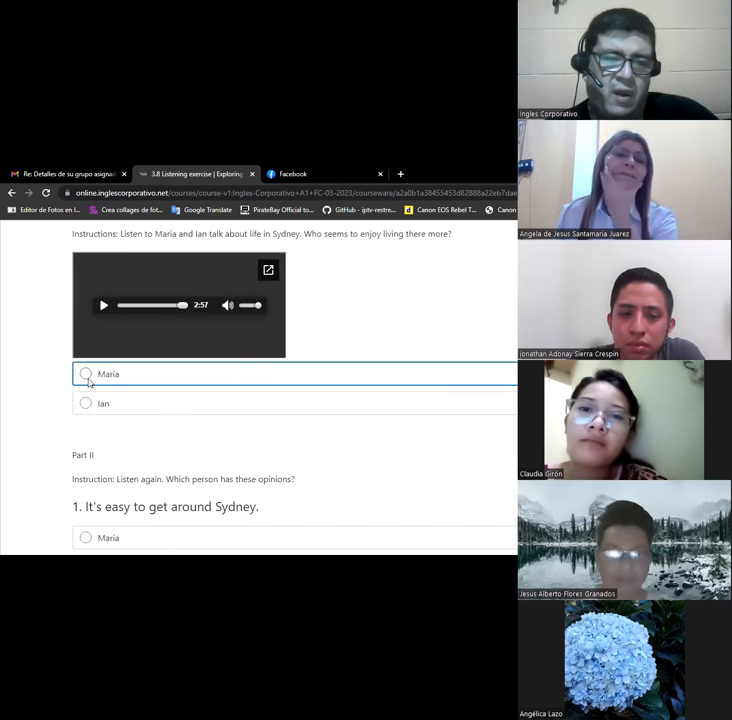
Step: Answer Maria for Part I and Maria for the Sydney transport question
left_click(84, 374)
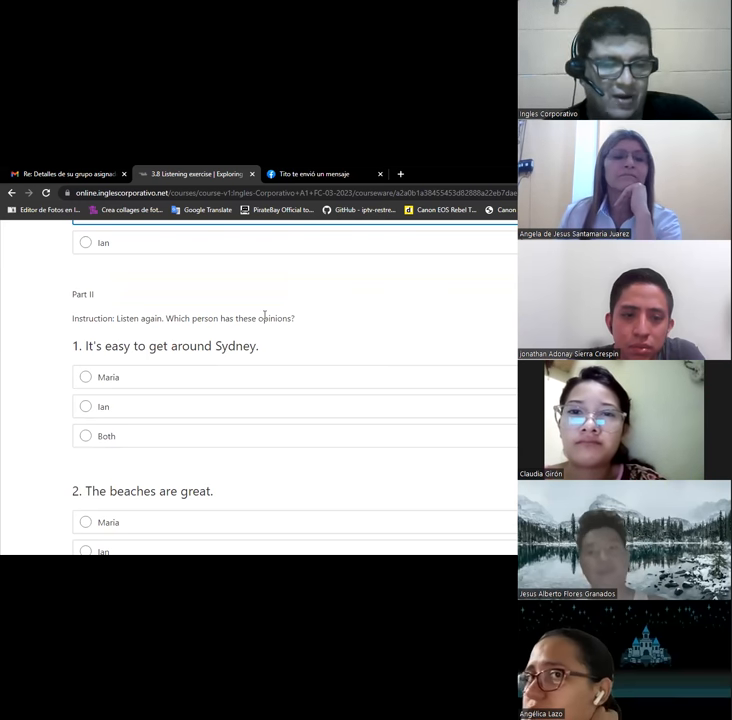
left_click(80, 376)
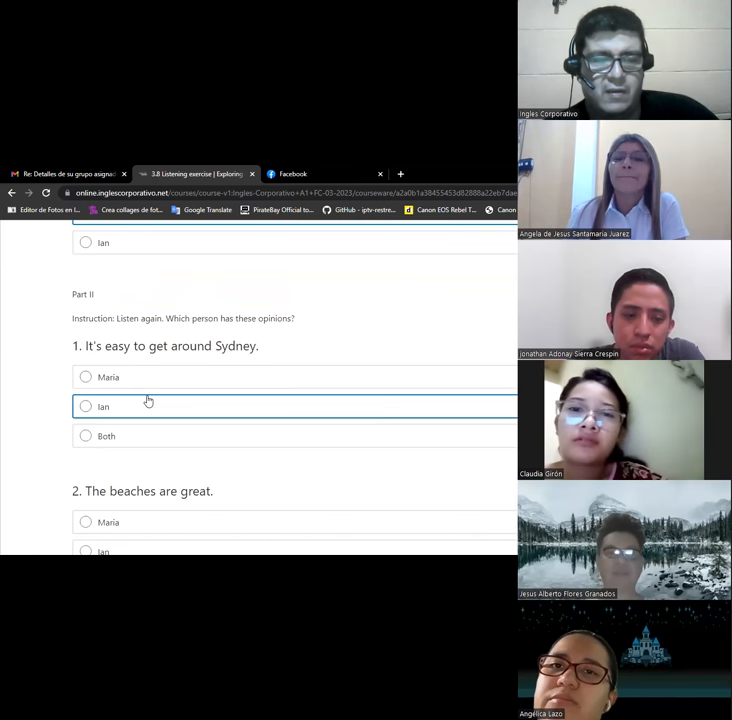
left_click(86, 376)
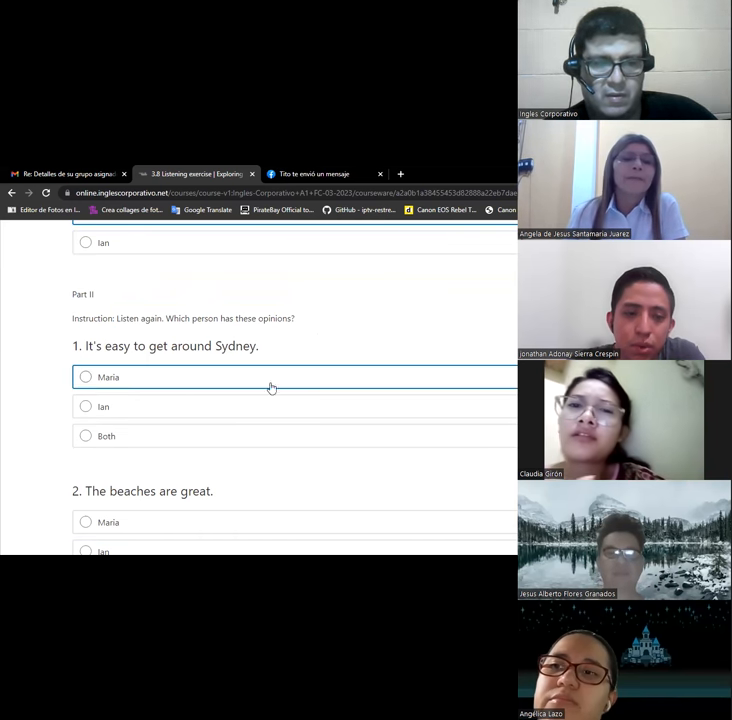
left_click(80, 436)
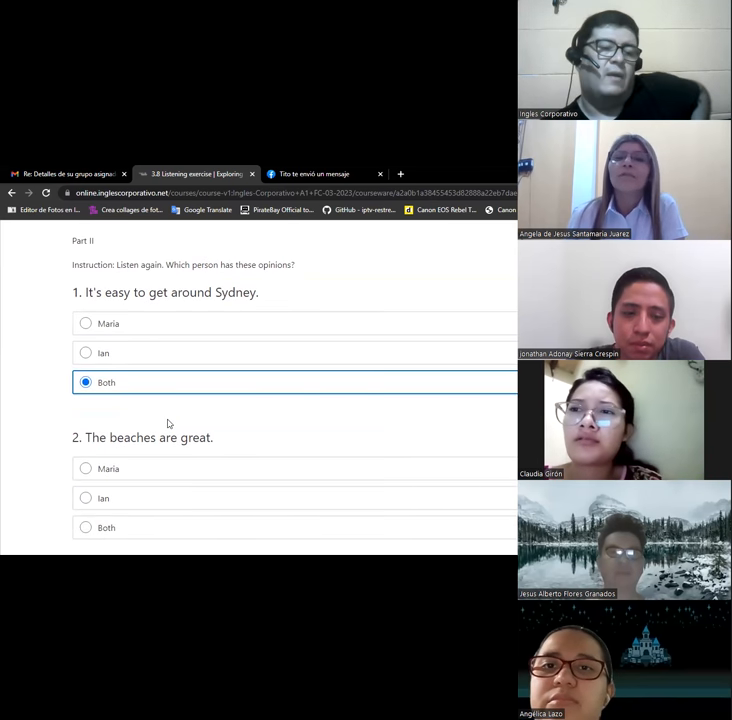
scroll("down", 3)
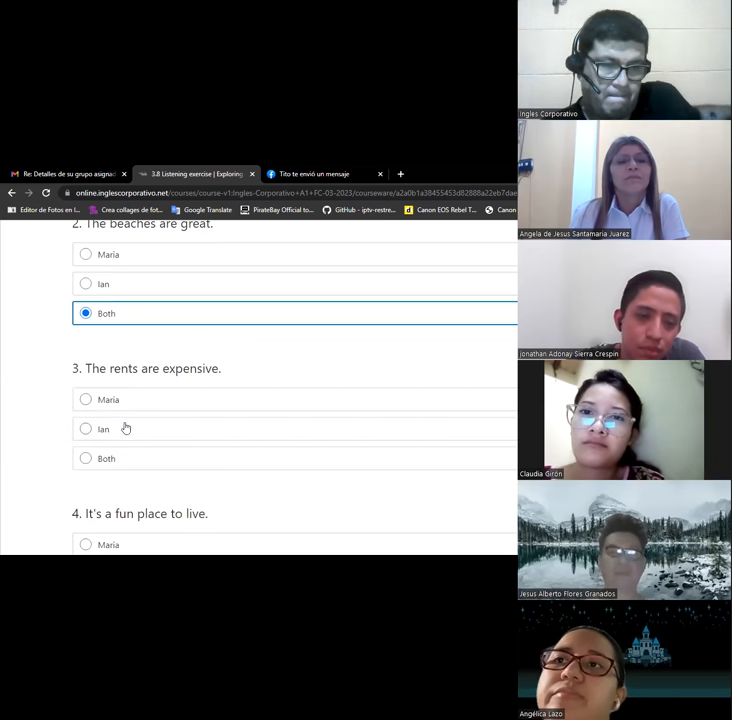
Step: Answer Ian for question 3 and Maria for question 5, reaching question 6
left_click(80, 428)
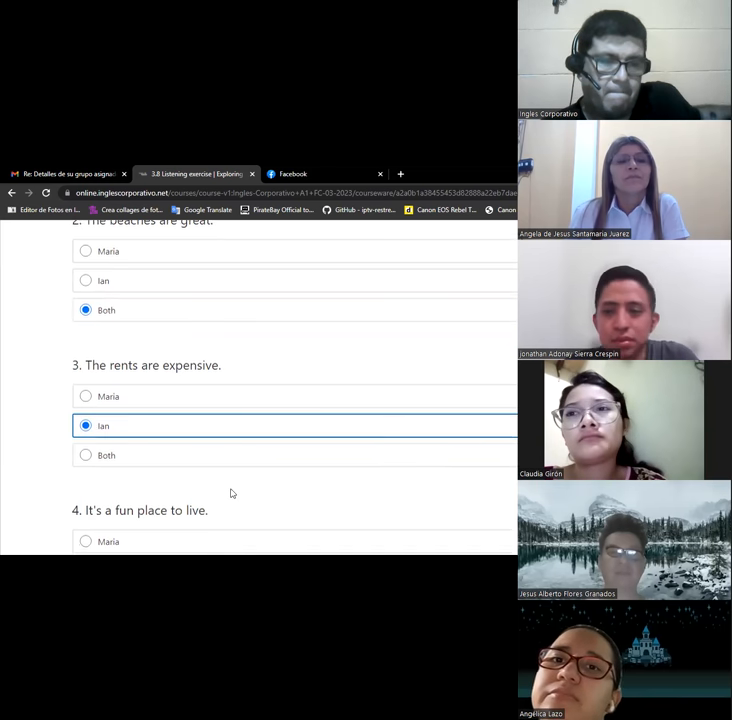
scroll("down", 3)
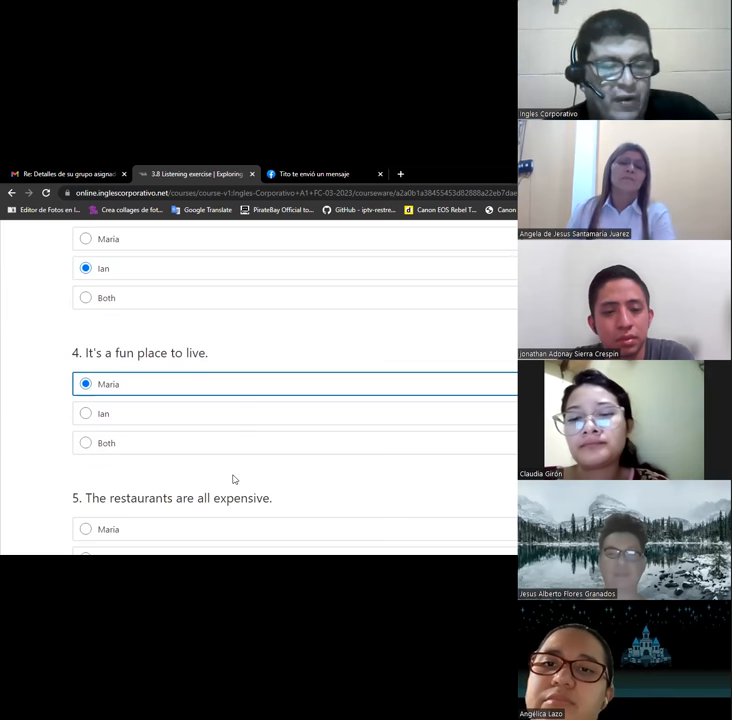
scroll("down", 3)
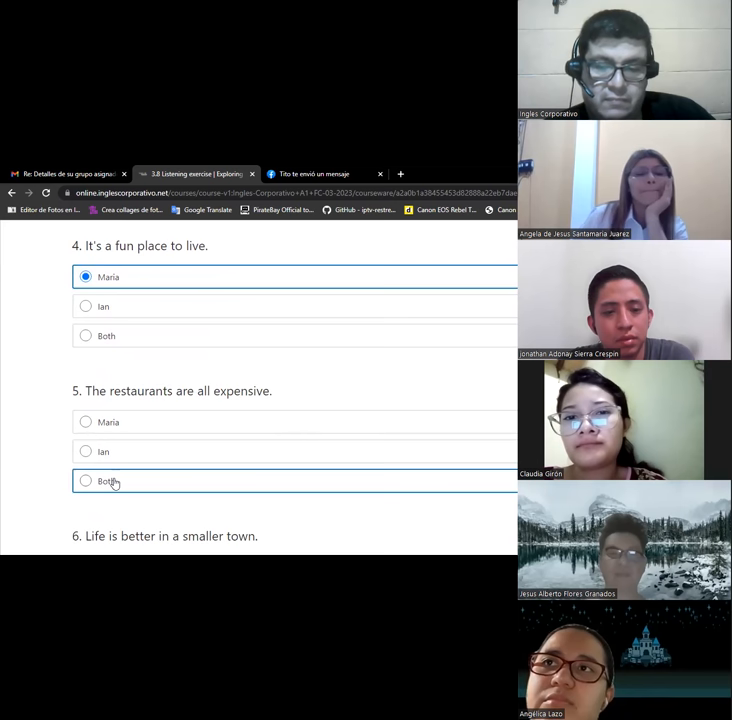
left_click(80, 422)
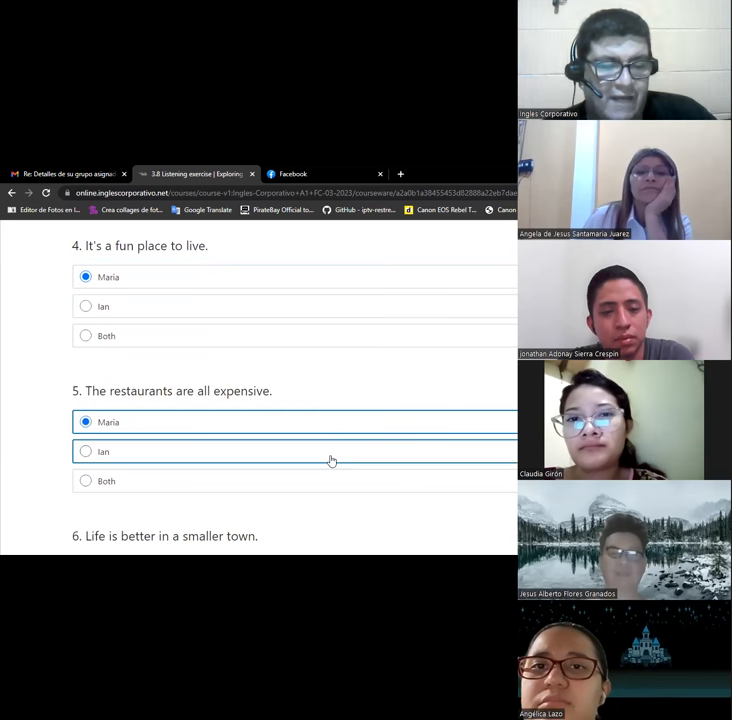
scroll("down", 3)
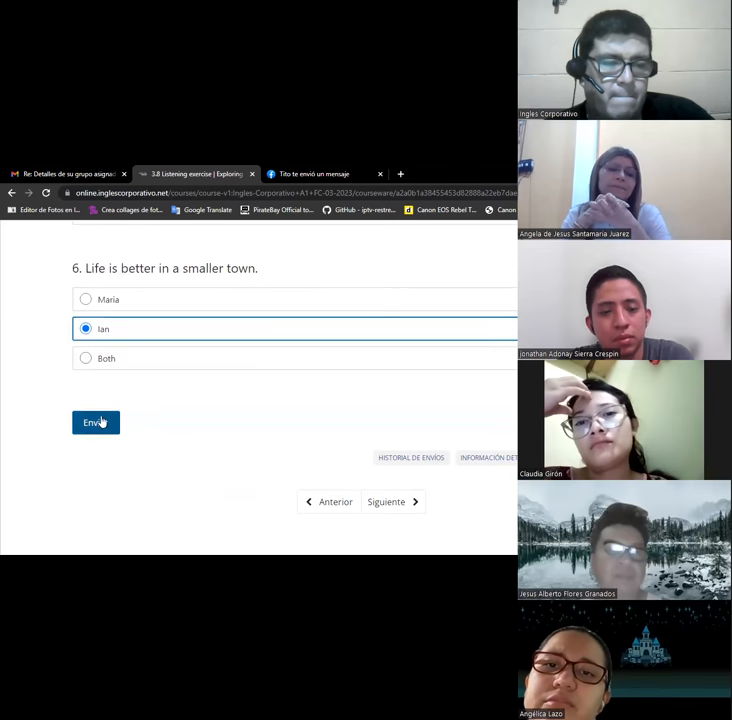
Step: Submit the listening answers with Enviar and review the partially correct check and cross marks
left_click(94, 422)
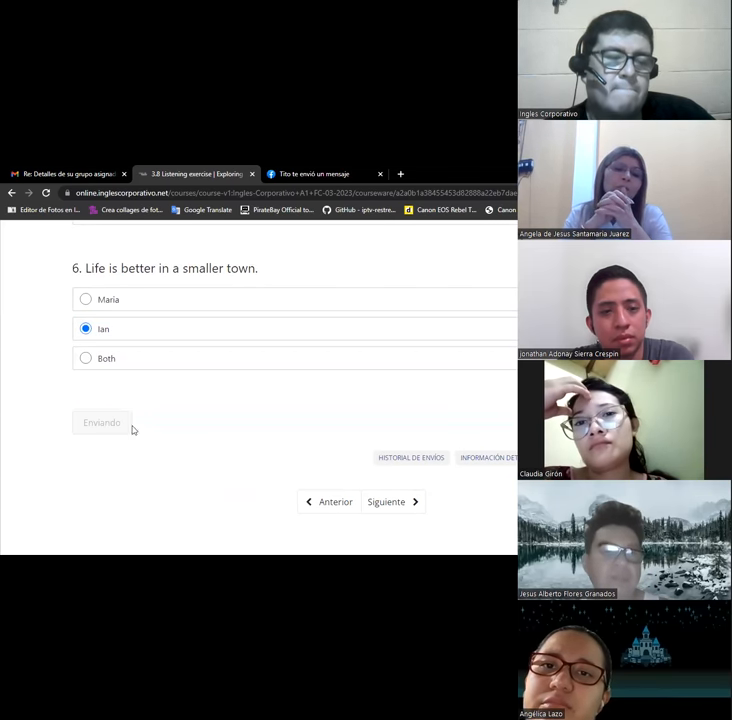
left_click(100, 422)
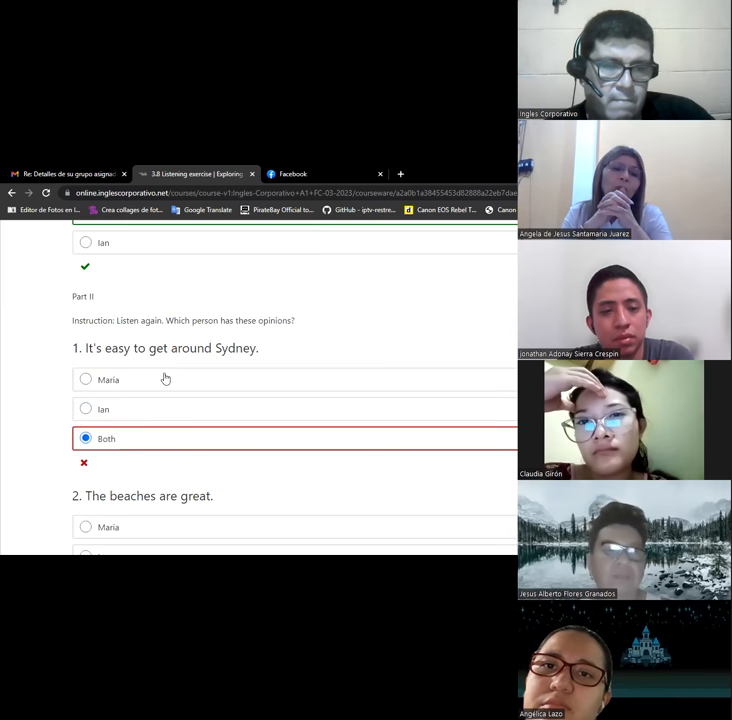
scroll("down", 3)
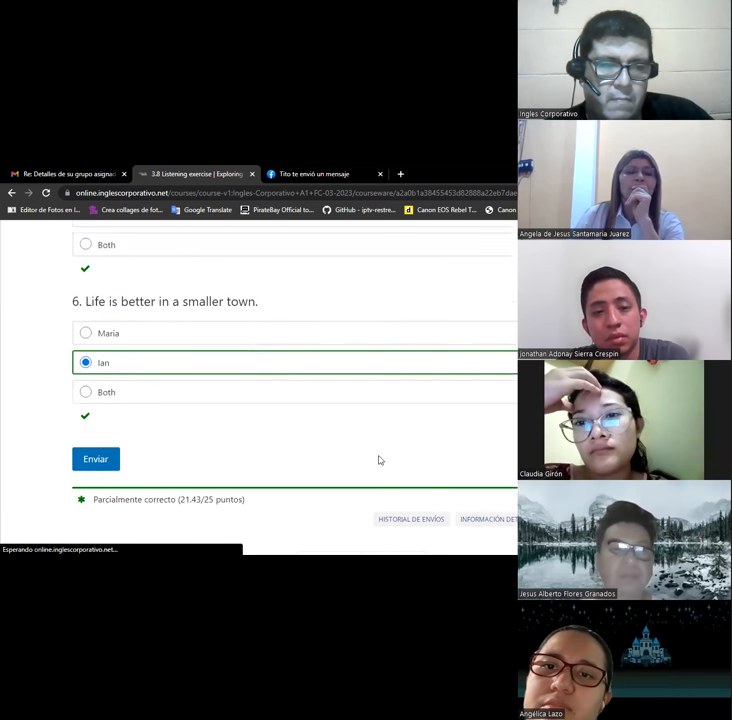
scroll("down", 3)
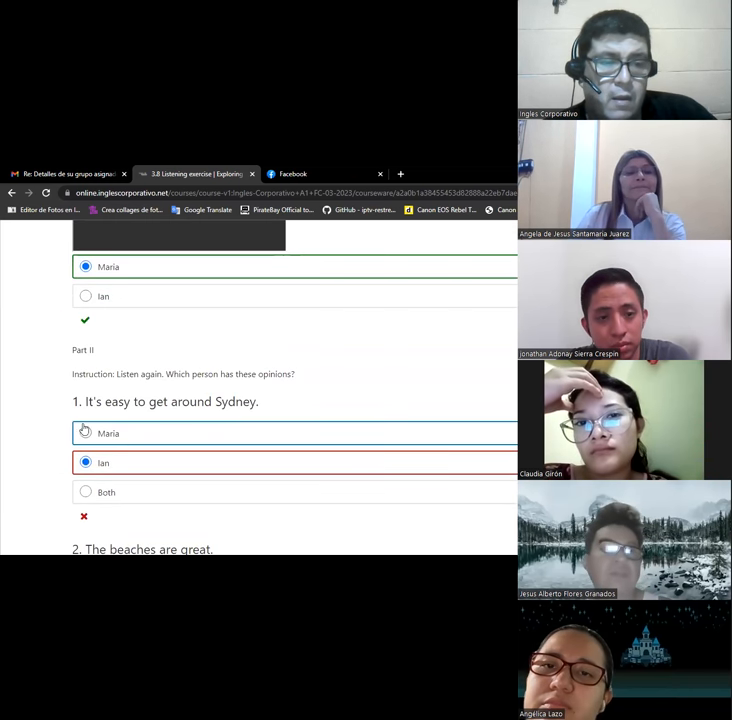
left_click(82, 432)
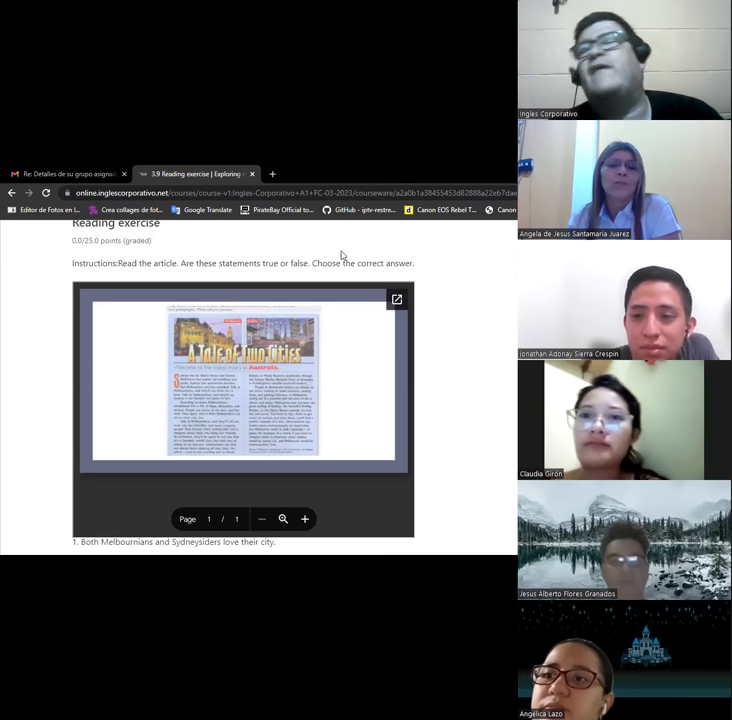
mouse_move(366, 260)
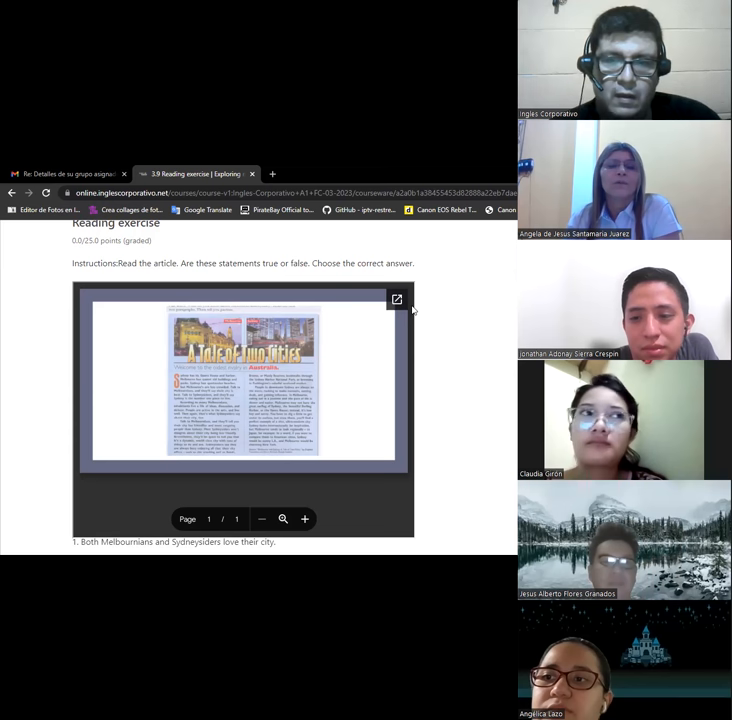
Step: Open the 'A Tale of Two Cities' reading article full-size in Drive
left_click(396, 300)
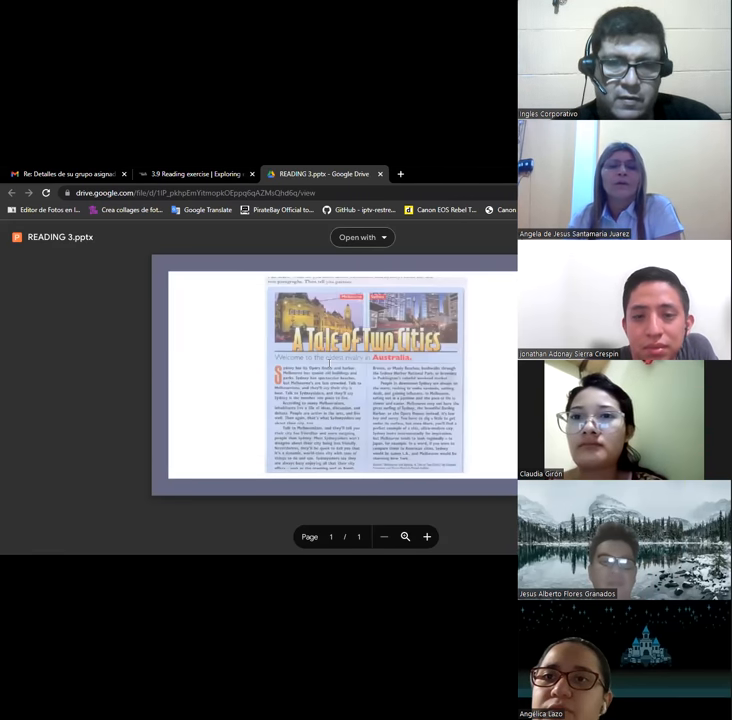
mouse_move(406, 536)
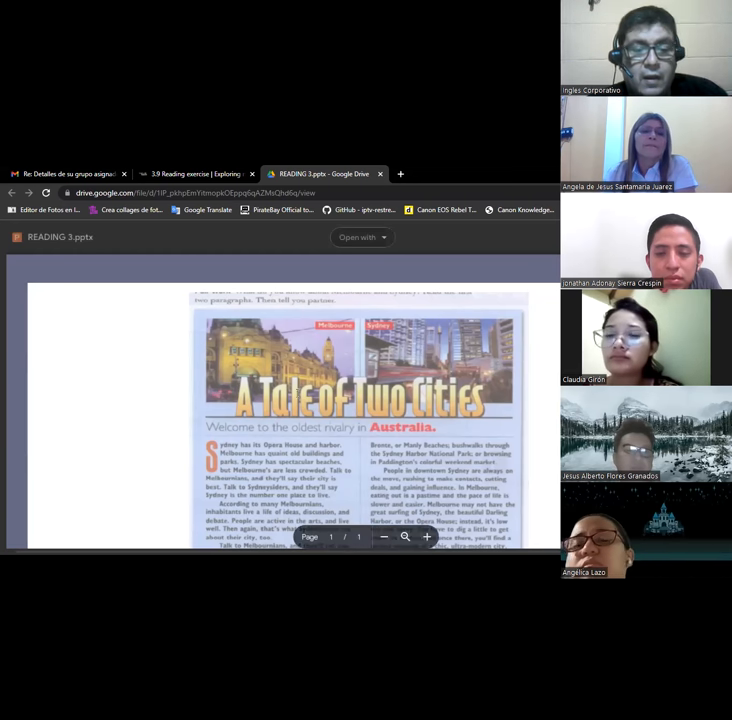
scroll("down", 3)
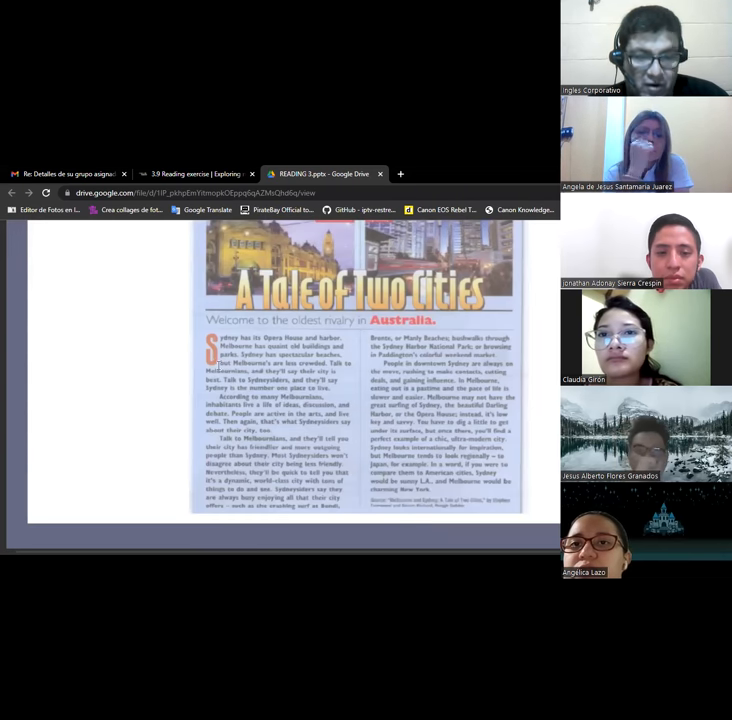
mouse_move(356, 360)
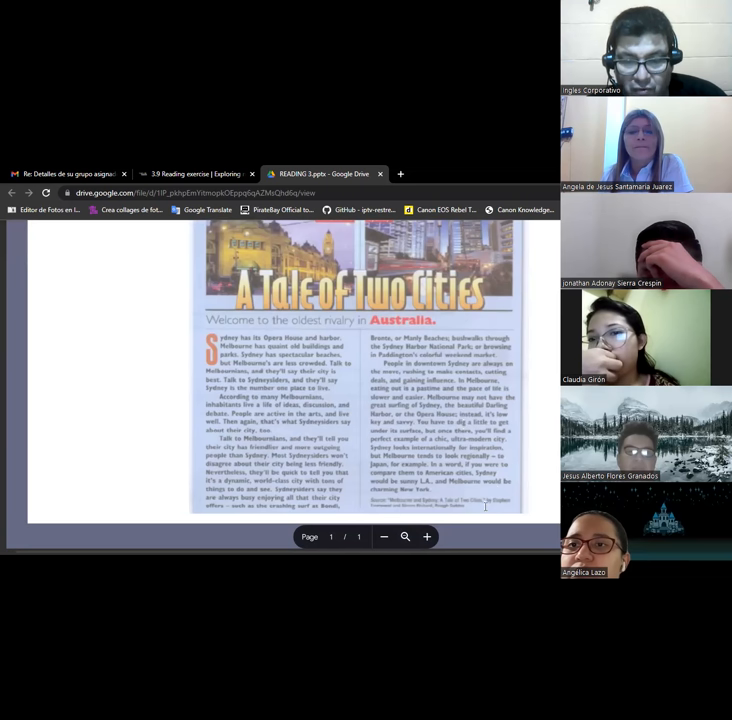
scroll("down", 3)
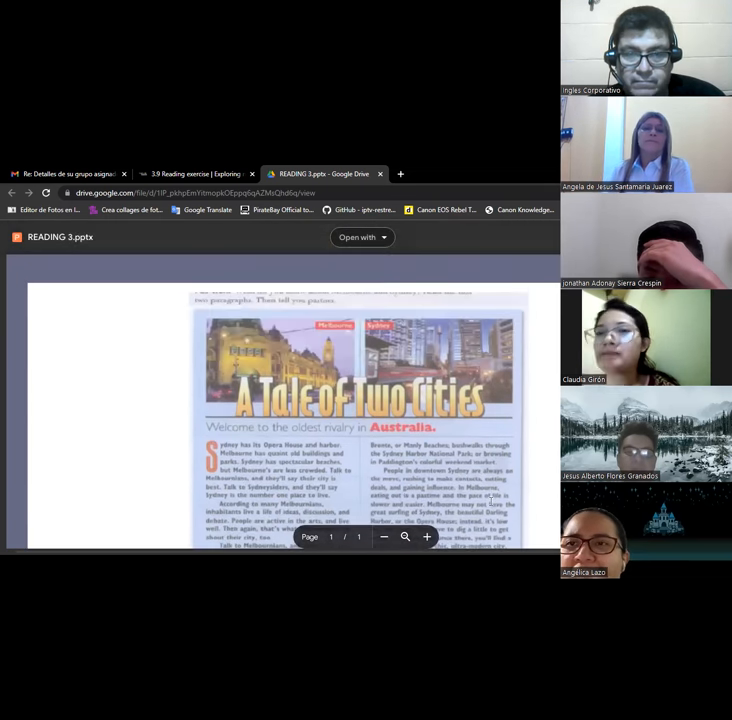
scroll("down", 3)
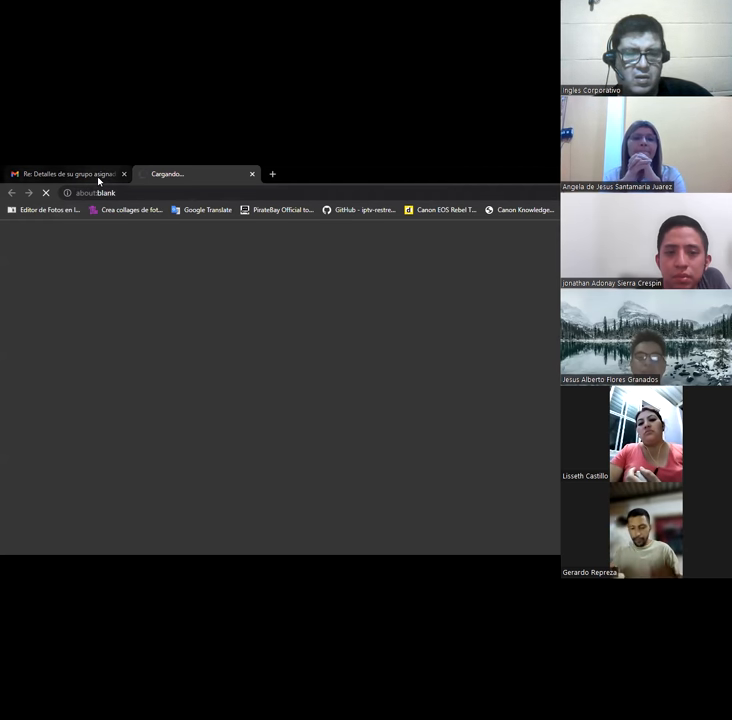
Step: Open another new browser tab beside the Gmail class email
left_click(272, 172)
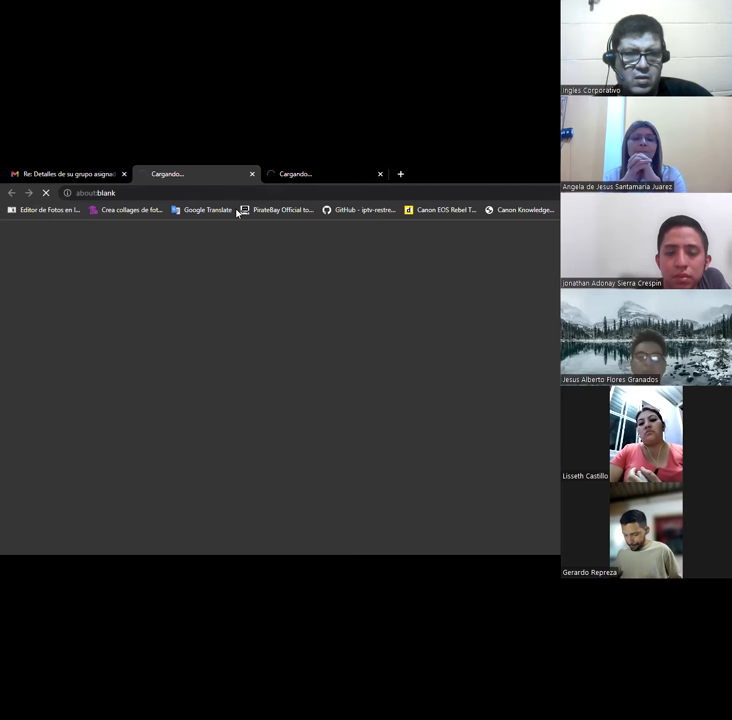
mouse_move(208, 300)
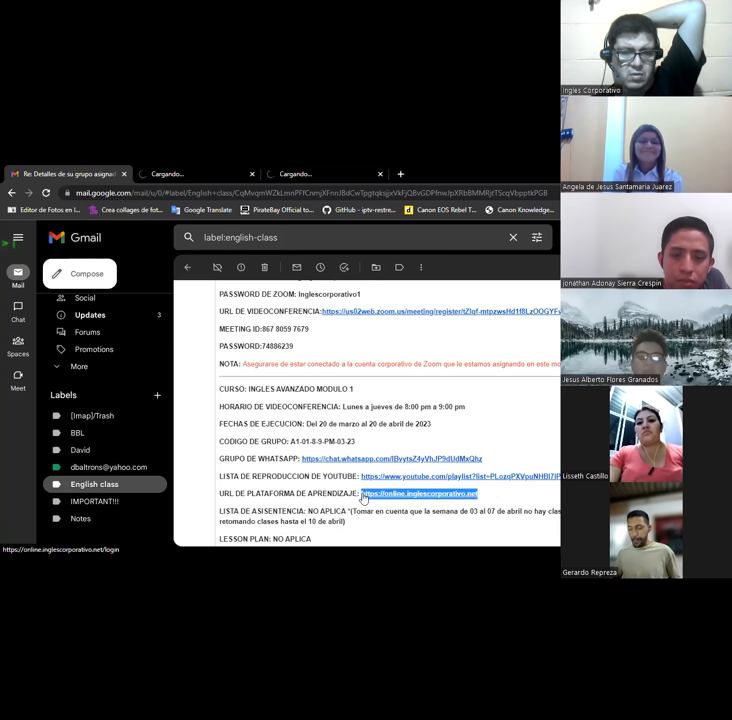
mouse_move(248, 172)
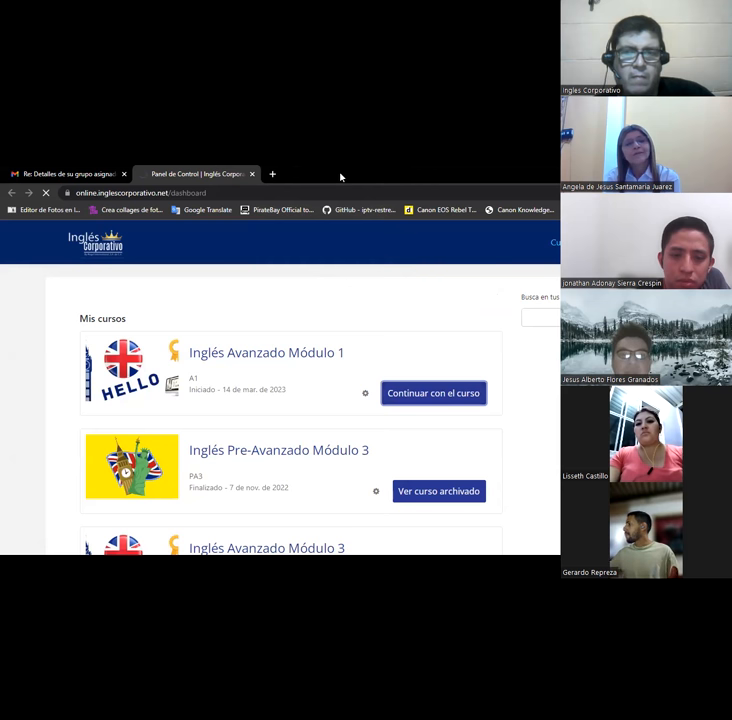
Step: Continue Inglés Avanzado Módulo 1 and advance to the 4.1 Reduced time clauses unit
left_click(434, 392)
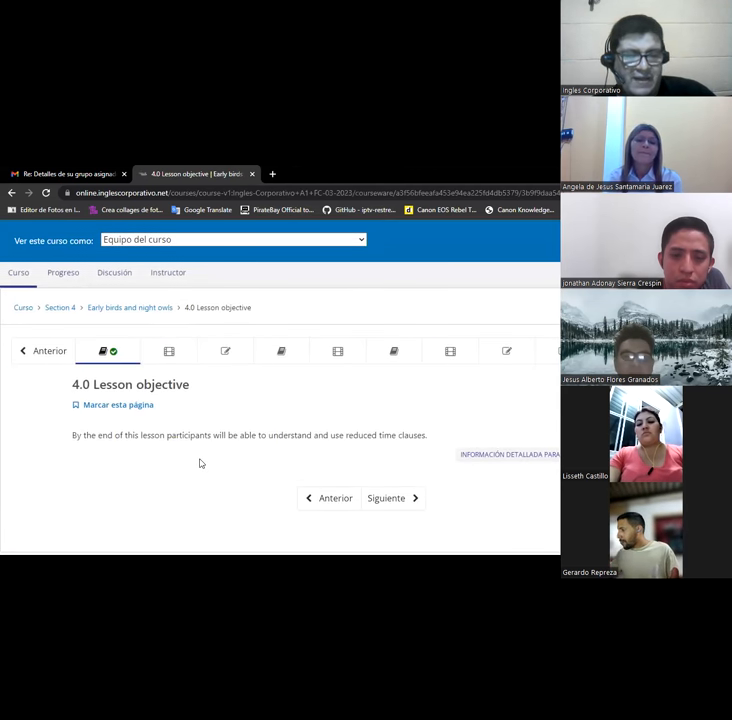
mouse_move(242, 454)
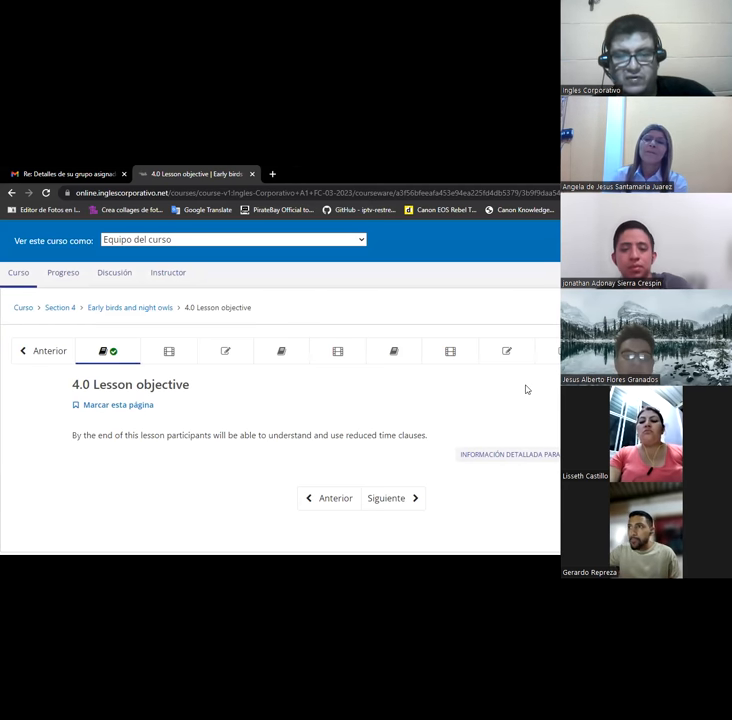
mouse_move(540, 388)
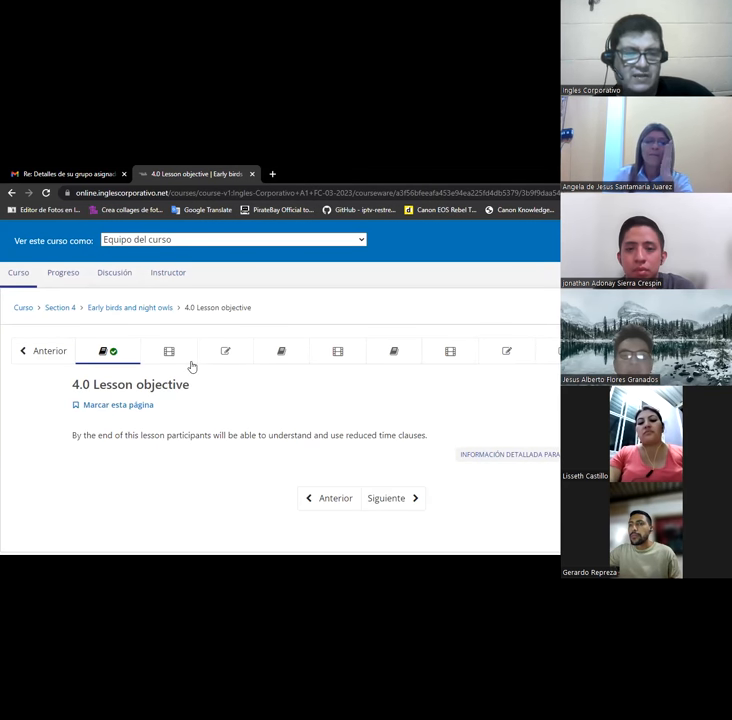
left_click(168, 352)
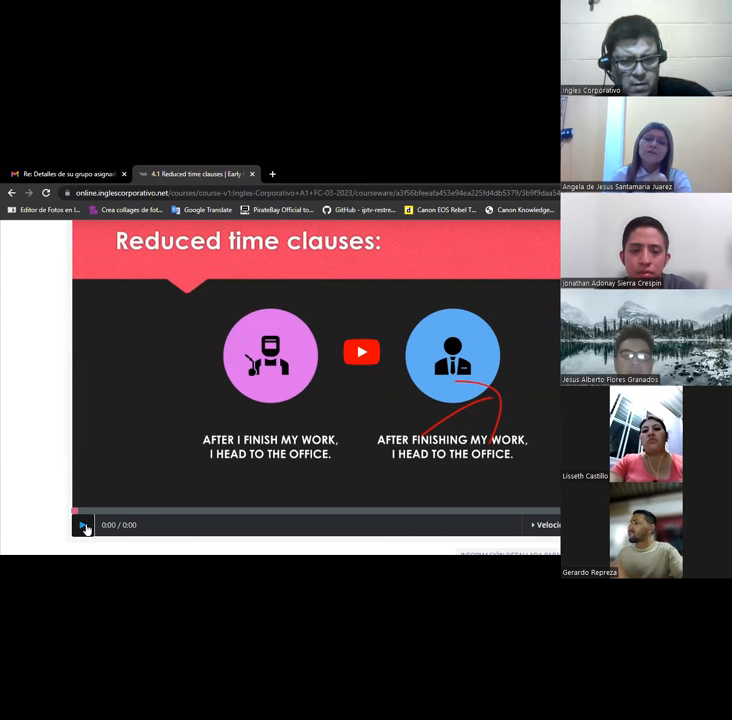
Step: Play the 4.1 Reduced time clauses video through to its 1:46 end
left_click(82, 524)
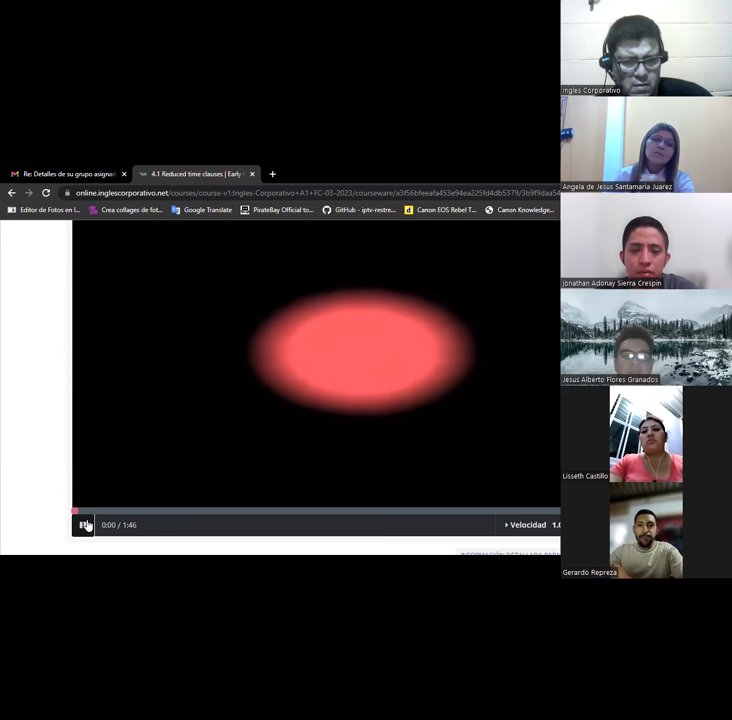
left_click(84, 524)
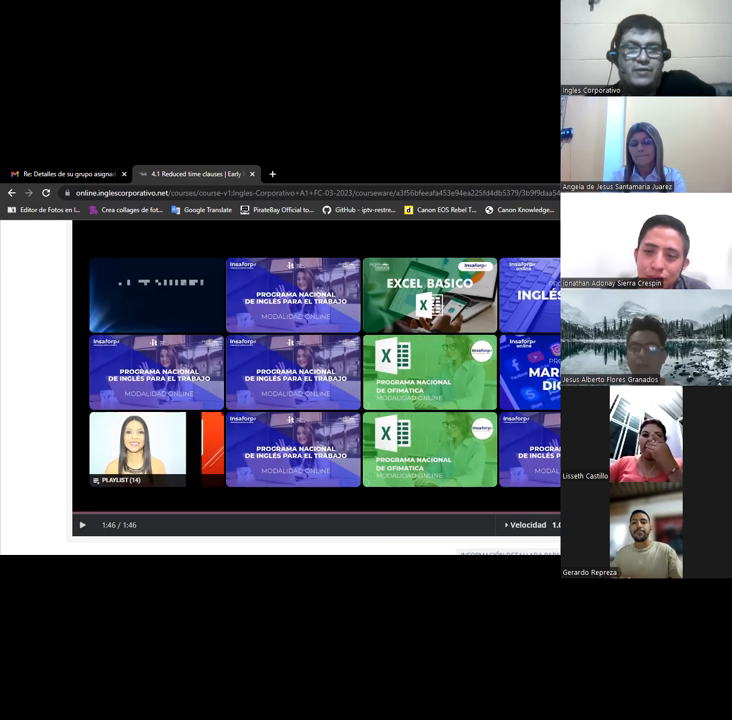
mouse_move(288, 172)
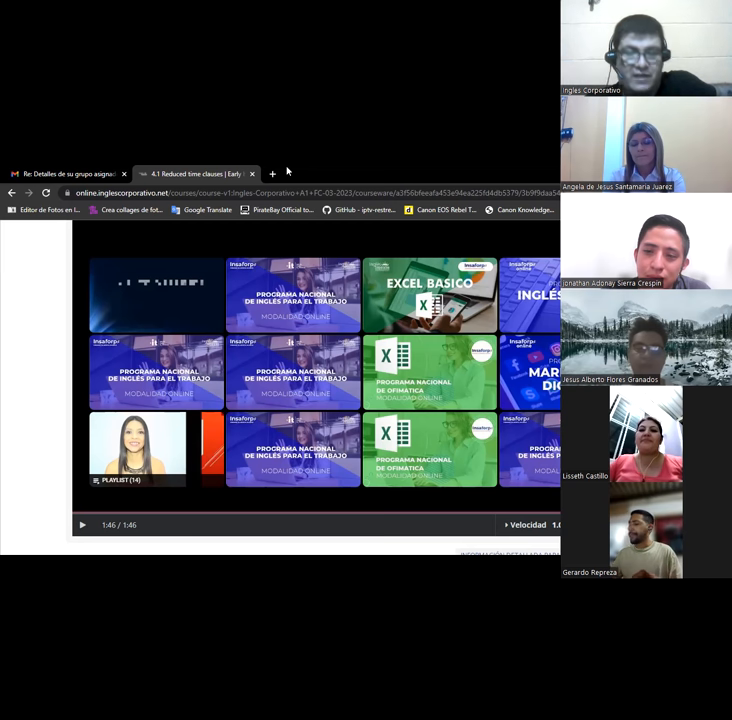
mouse_move(498, 224)
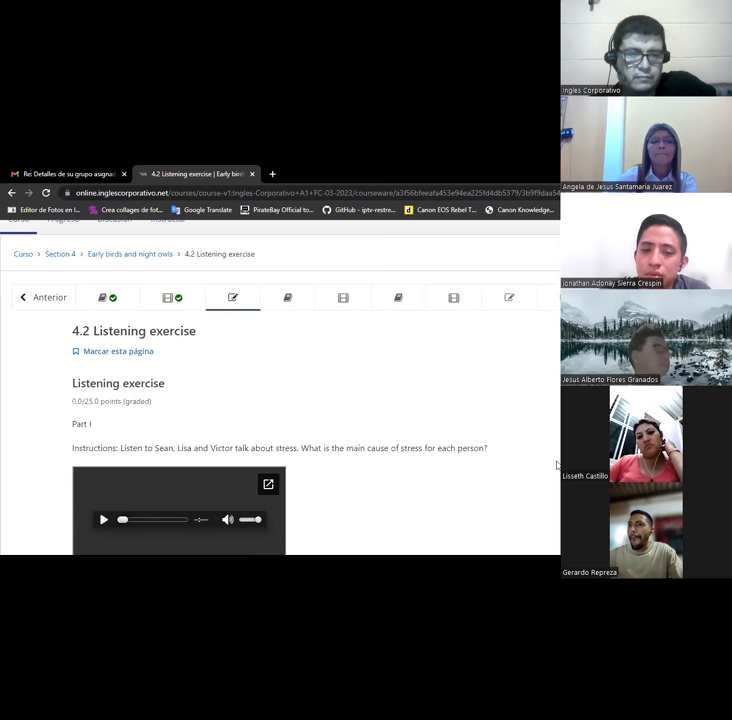
Step: Scroll the 4.2 Listening exercise until the audio player and 'Too little time' question show
scroll("down", 3)
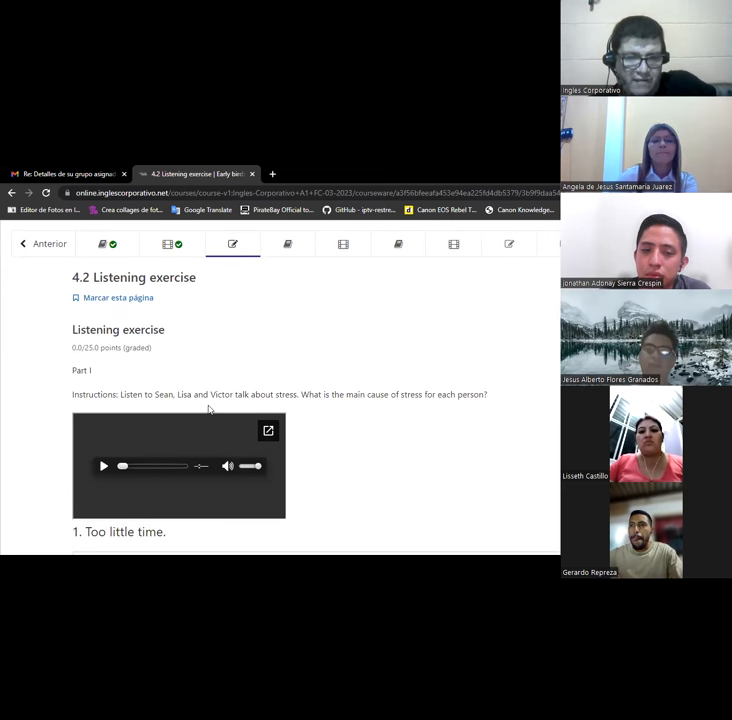
scroll("down", 3)
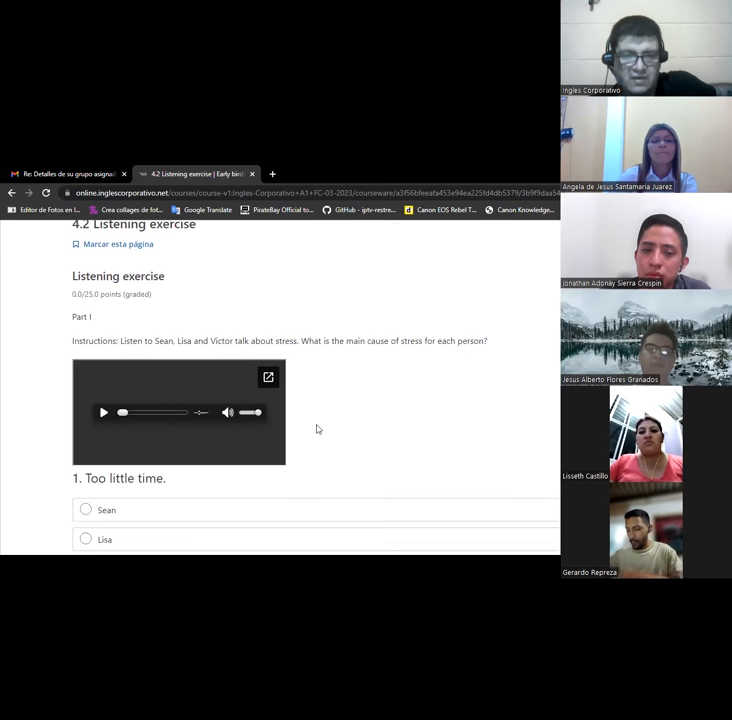
mouse_move(376, 404)
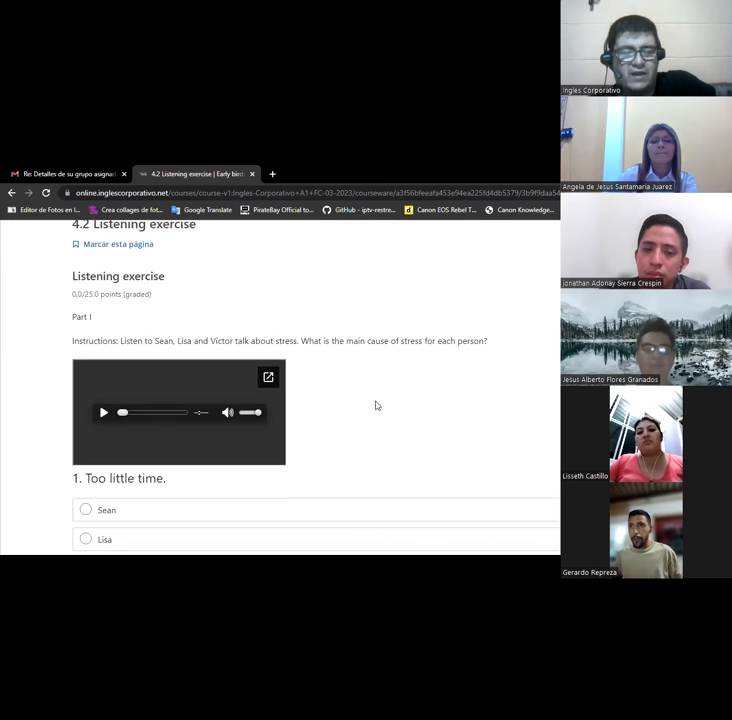
scroll("down", 3)
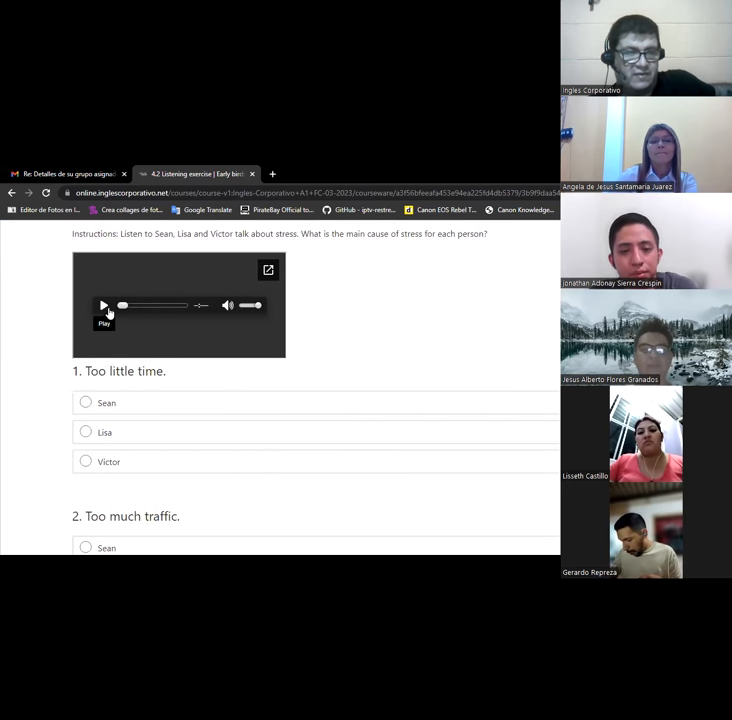
Step: Play the Sean, Lisa and Victor stress recording through to its 3:00 end
left_click(104, 304)
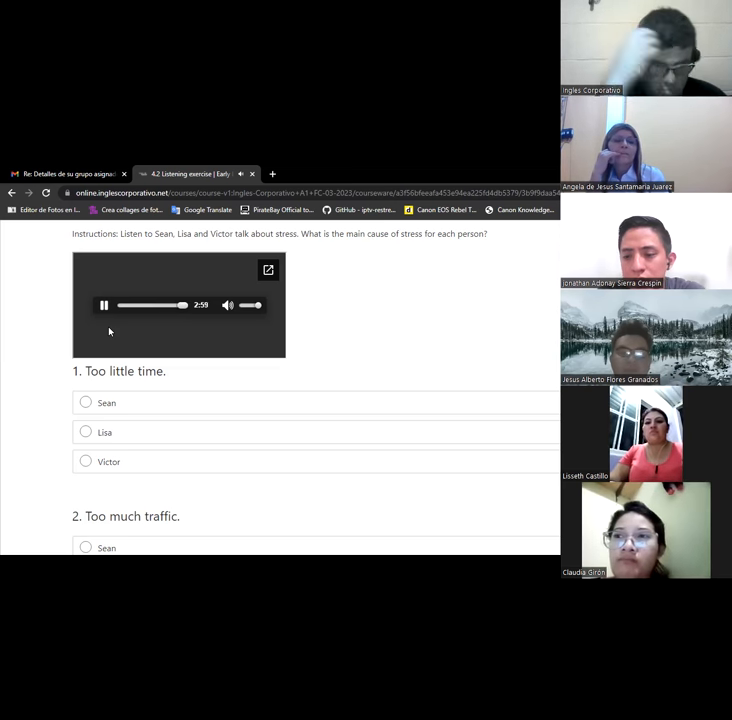
scroll("down", 3)
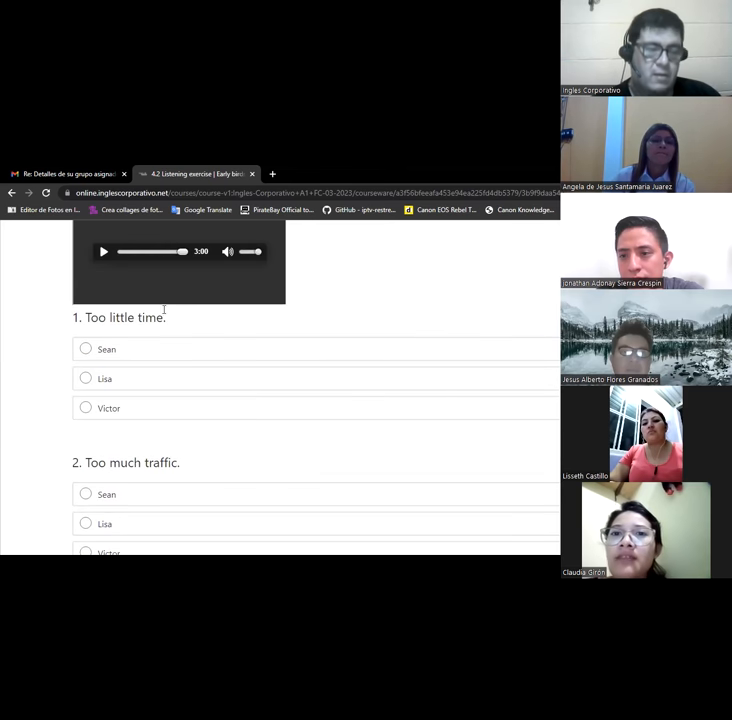
Step: Answer Lisa for Too little time, Victor for Too much traffic, Sean for Too many responsibilities
left_click(80, 378)
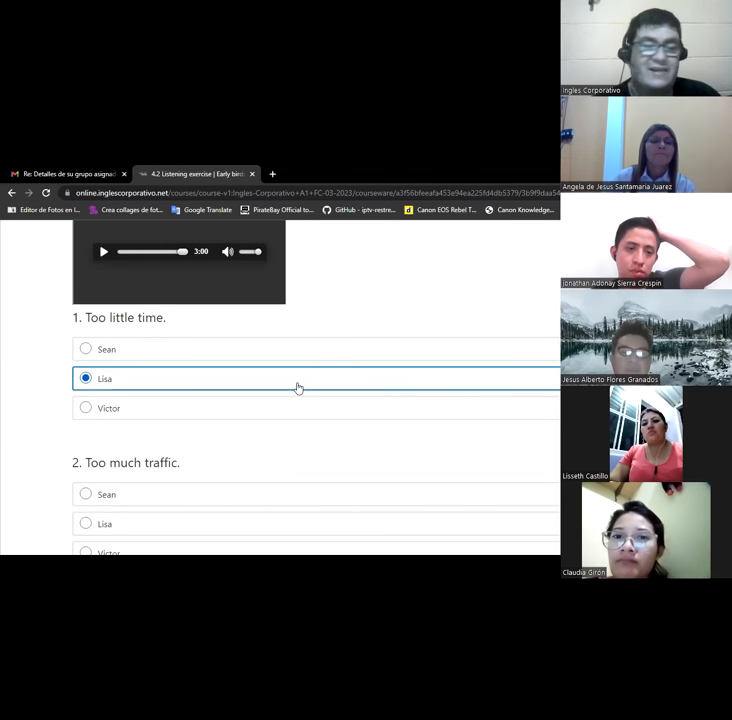
scroll("down", 3)
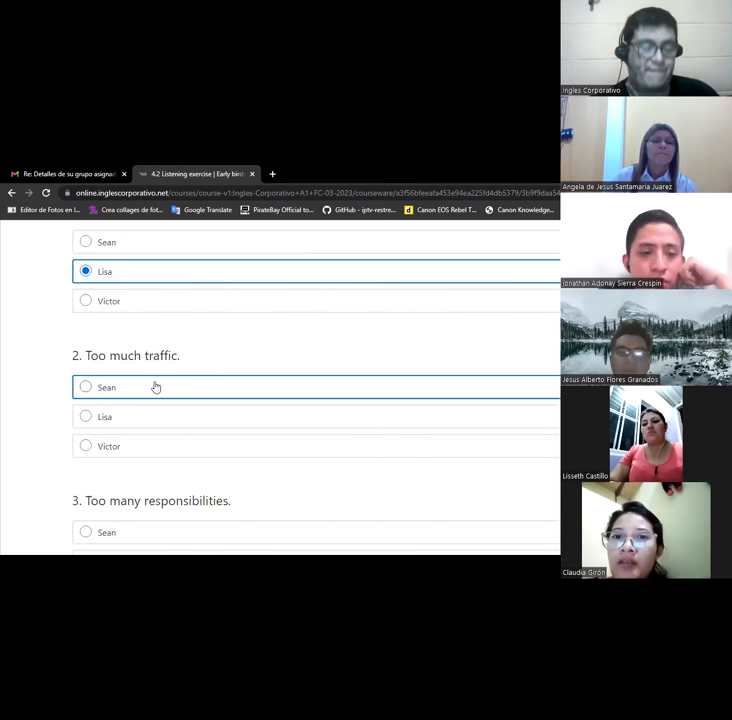
left_click(80, 446)
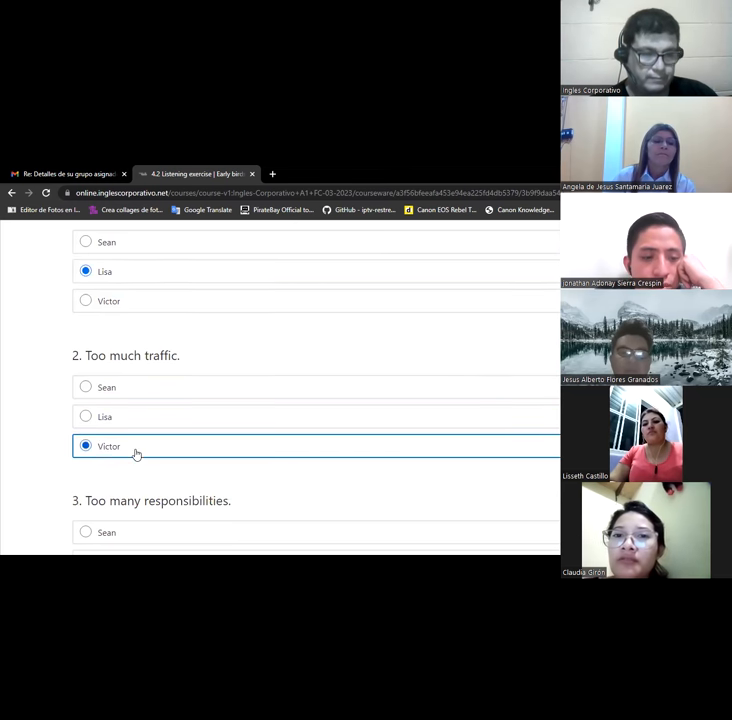
scroll("down", 3)
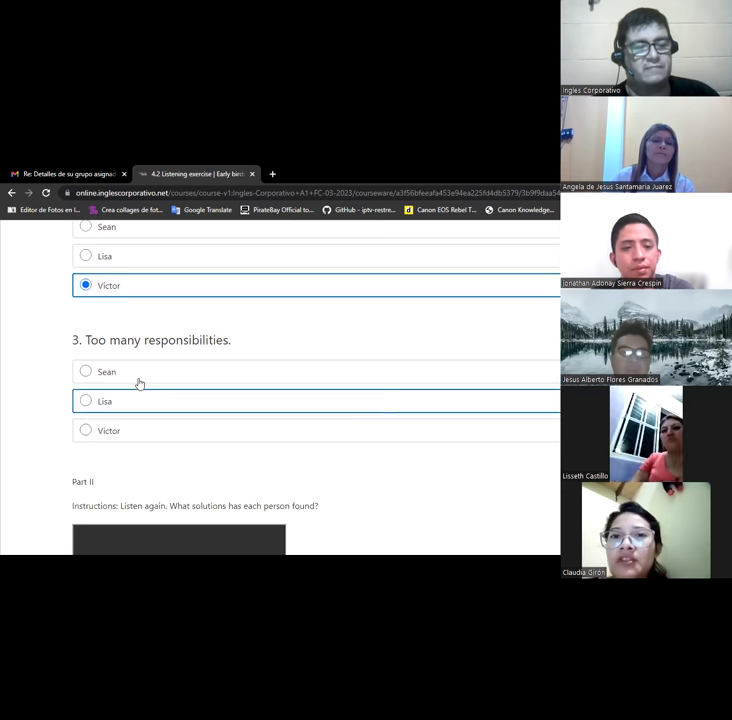
left_click(80, 370)
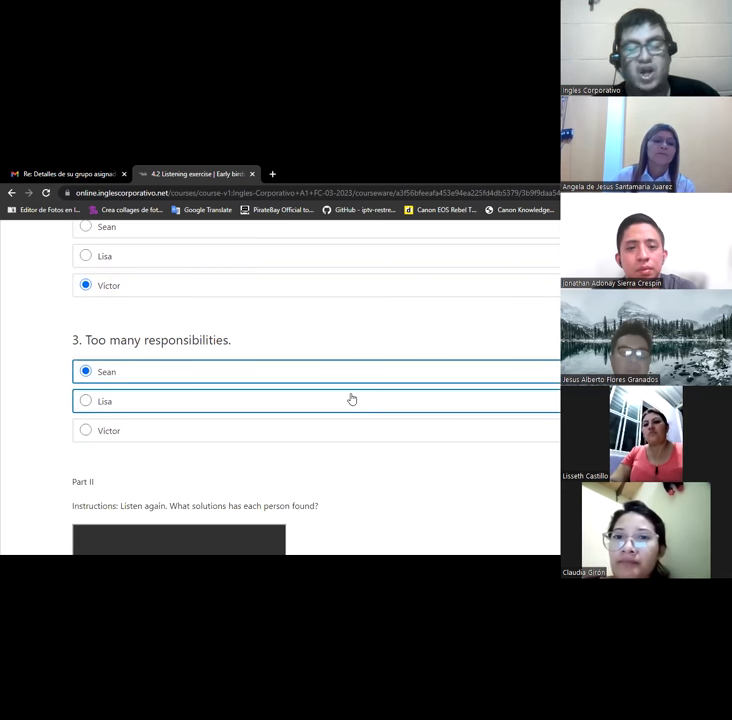
scroll("down", 3)
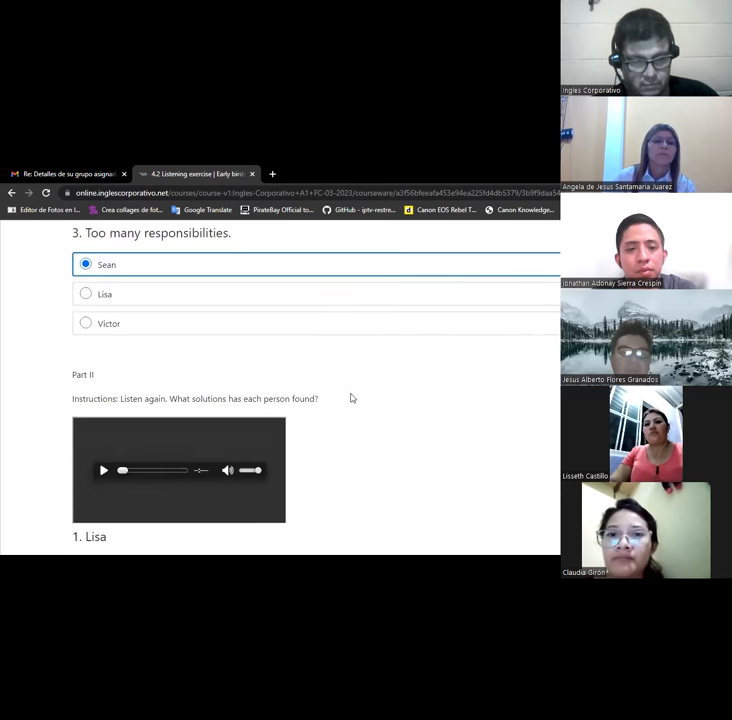
scroll("down", 3)
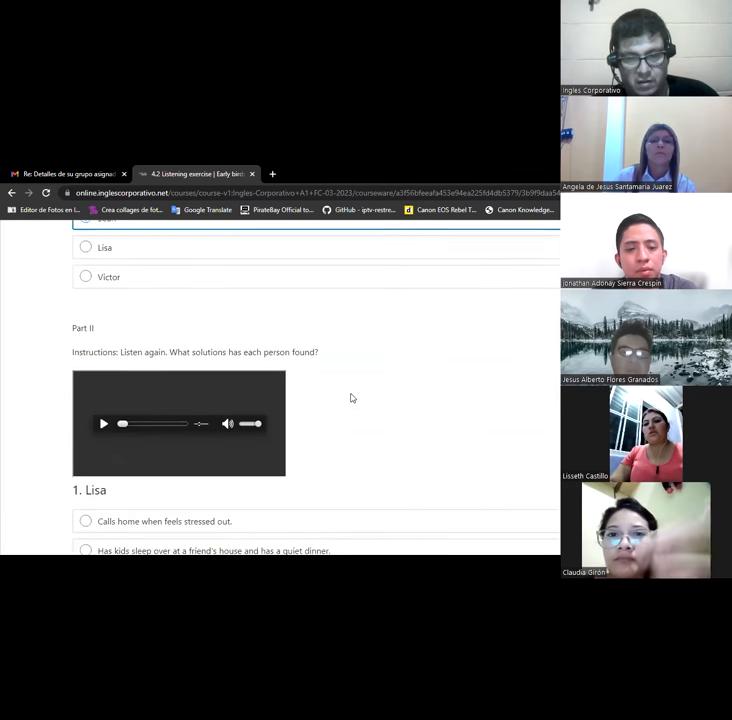
scroll("down", 3)
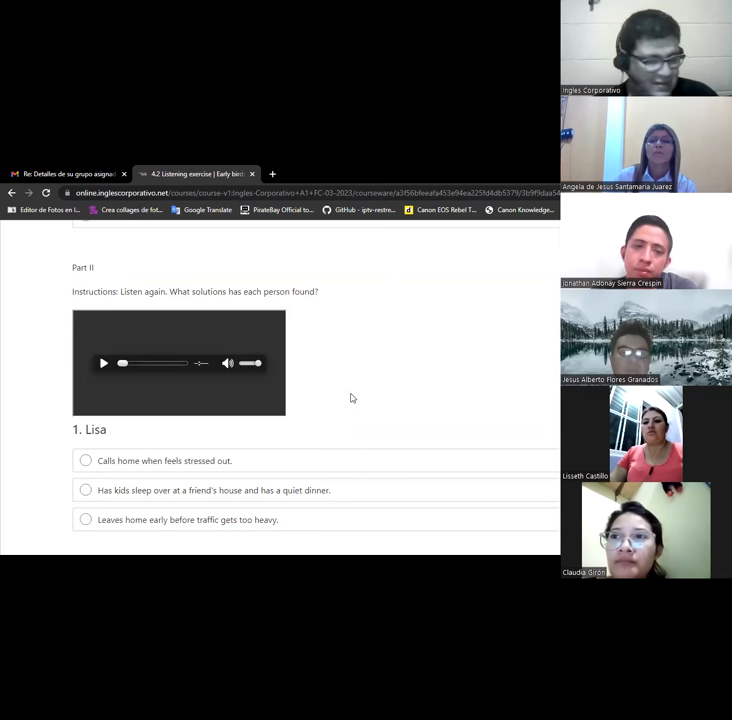
scroll("down", 3)
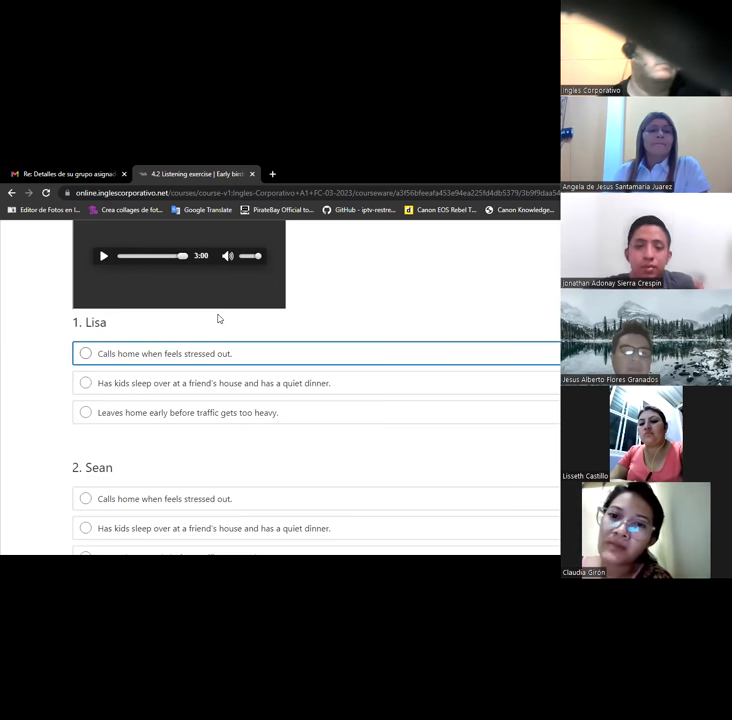
Step: Choose 'Has kids sleep over at a friend's house and has a quiet dinner' for Lisa
left_click(82, 384)
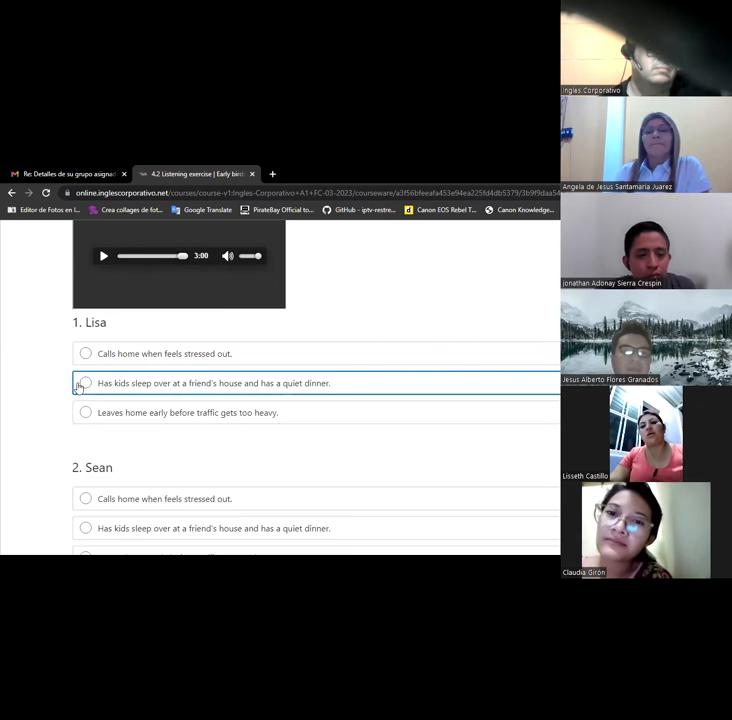
left_click(82, 384)
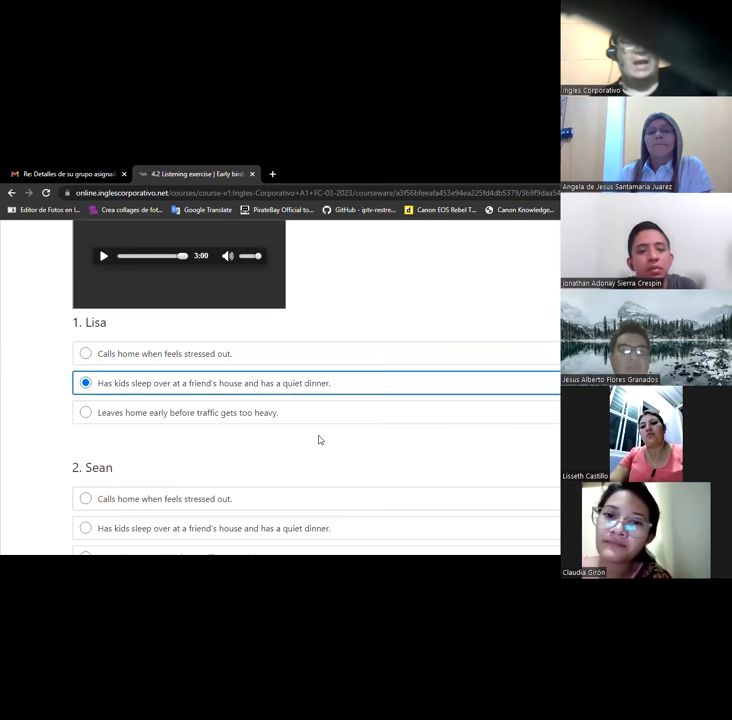
scroll("down", 3)
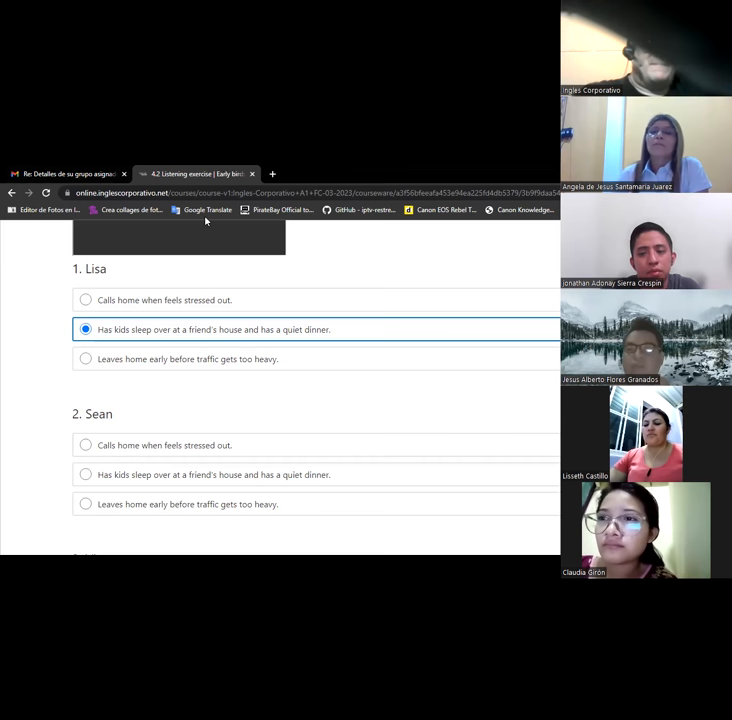
mouse_move(204, 210)
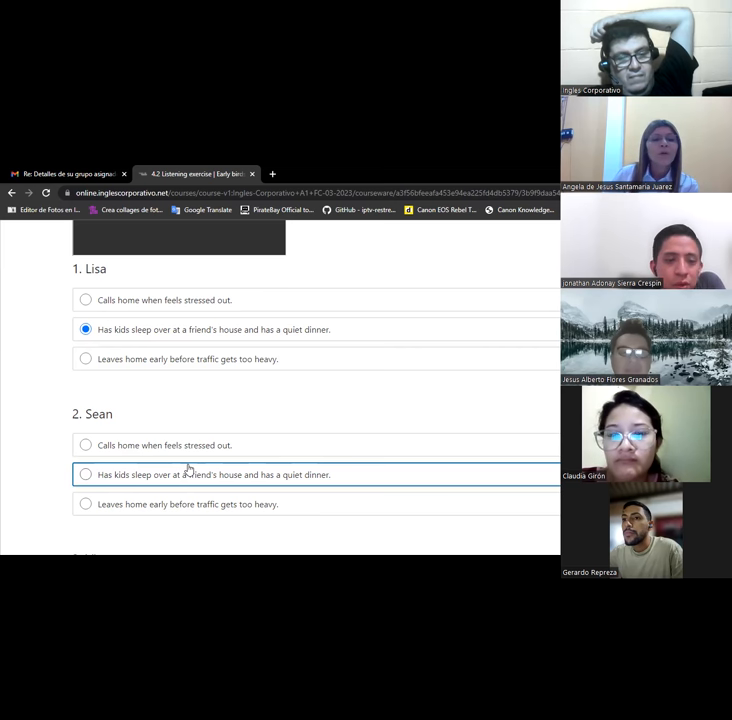
Step: Choose 'Calls home when feels stressed out' for Sean and 'Leaves home early before traffic gets too heavy' for Victor
left_click(80, 444)
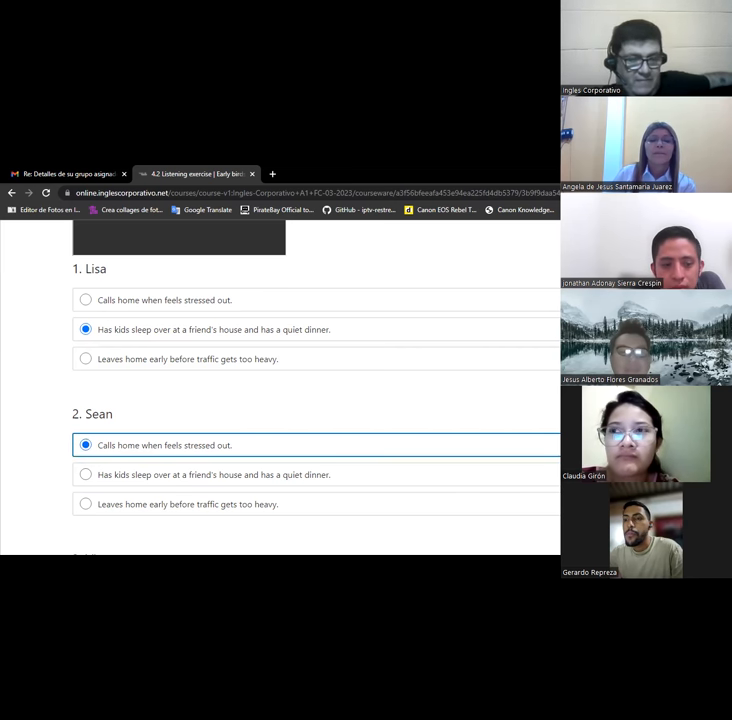
scroll("down", 3)
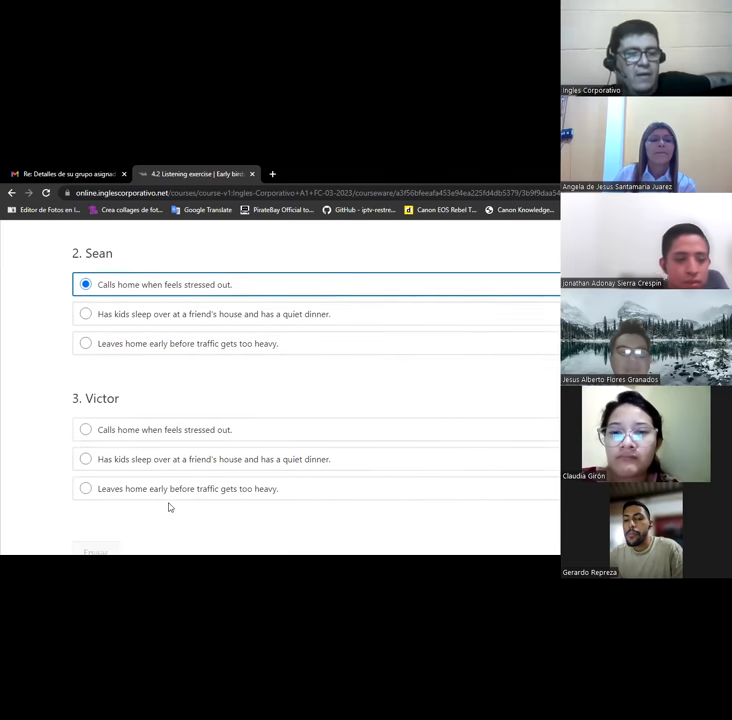
scroll("down", 3)
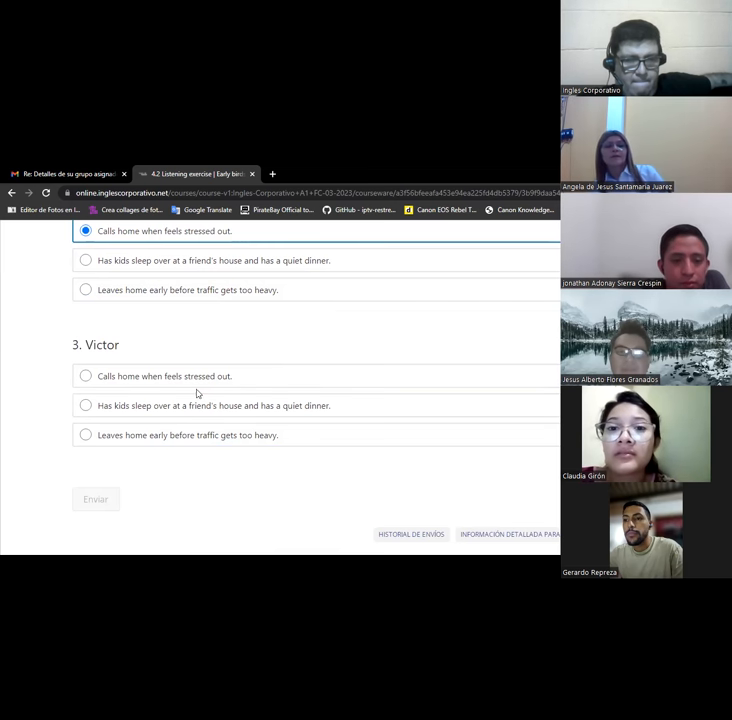
left_click(78, 436)
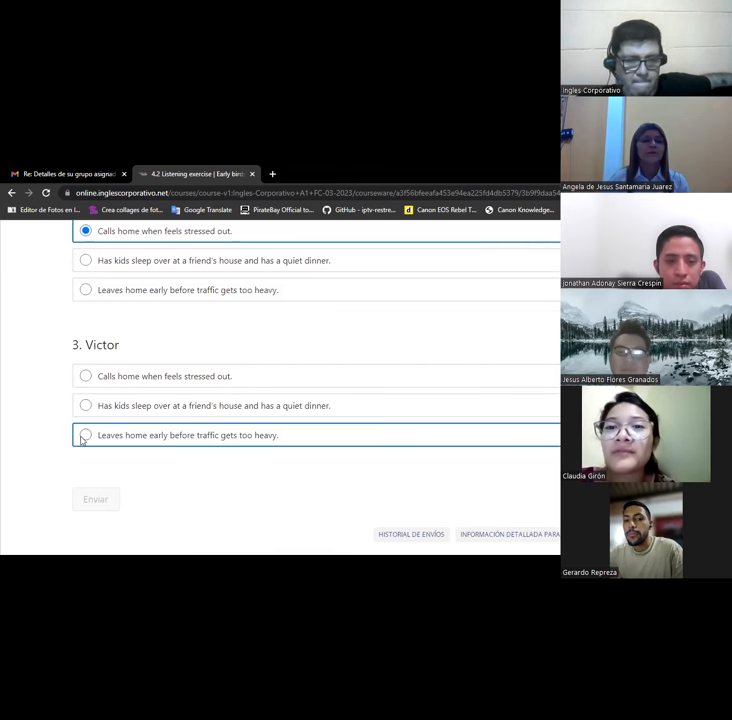
left_click(80, 436)
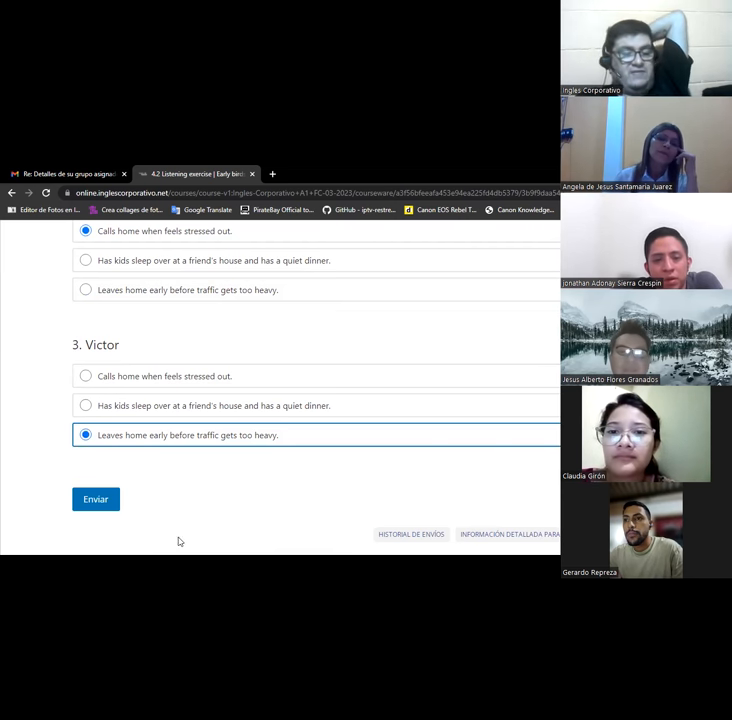
Step: Submit the Part II listening answers with Enviar
left_click(96, 500)
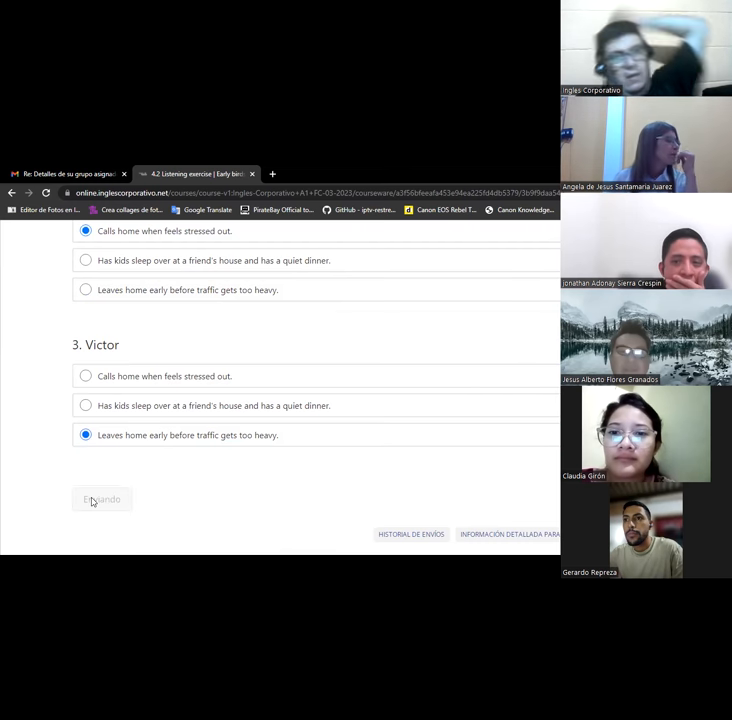
left_click(98, 500)
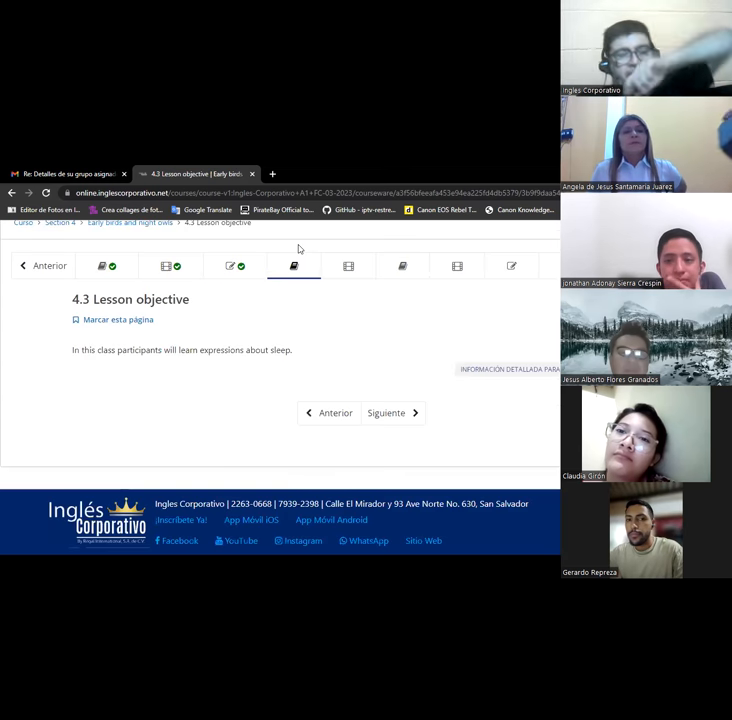
mouse_move(264, 332)
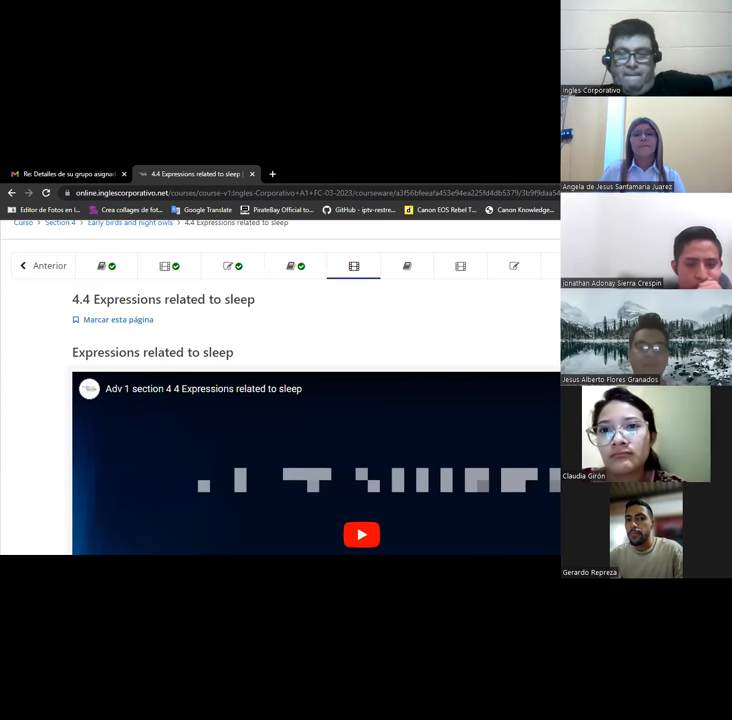
Step: Scroll down to the embedded 4.4 Expressions related to sleep YouTube video
scroll("down", 3)
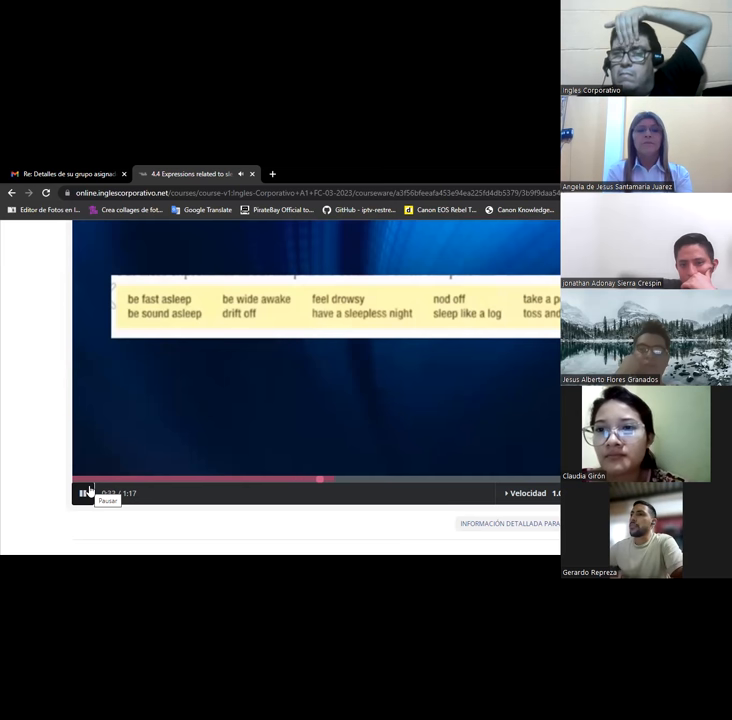
Step: Resume the sleep expressions video until the four-category slide appears
left_click(82, 492)
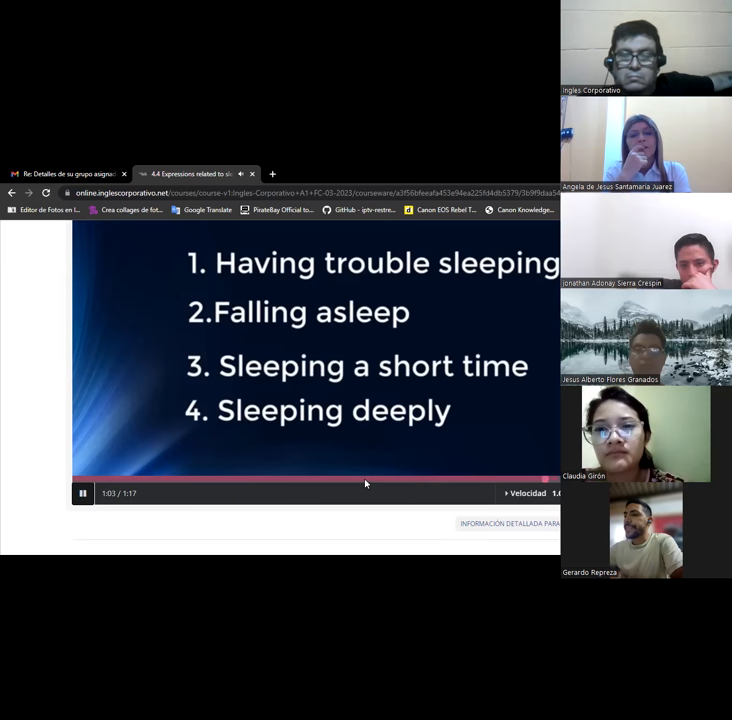
mouse_move(392, 238)
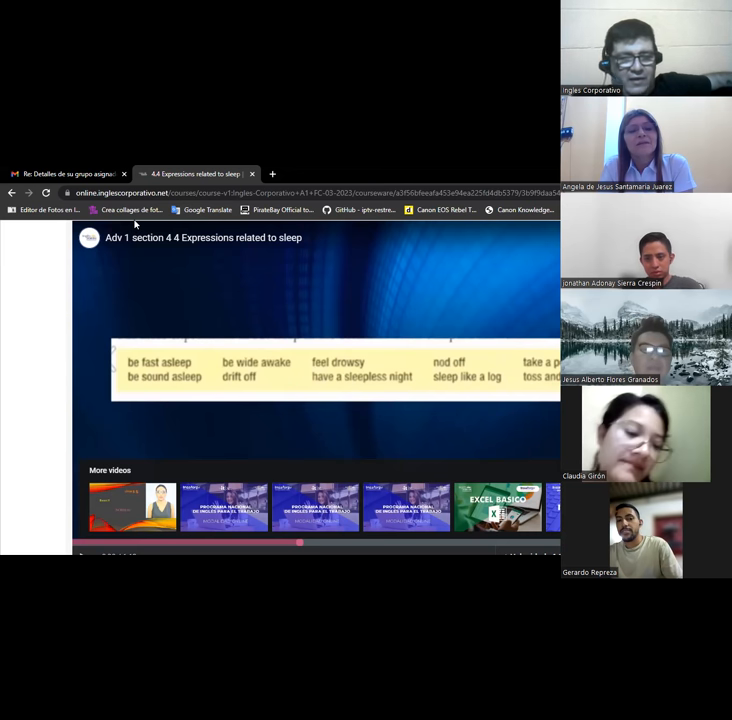
mouse_move(150, 236)
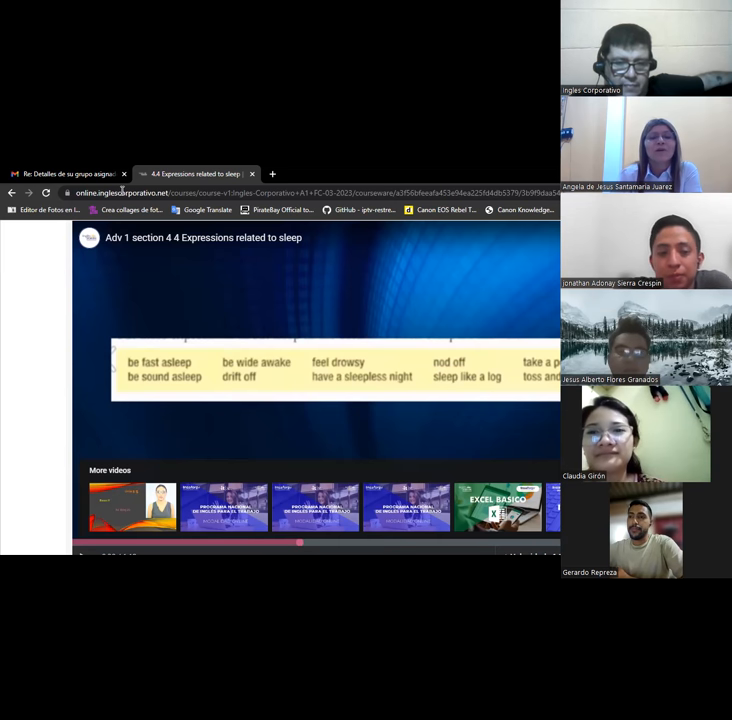
mouse_move(204, 430)
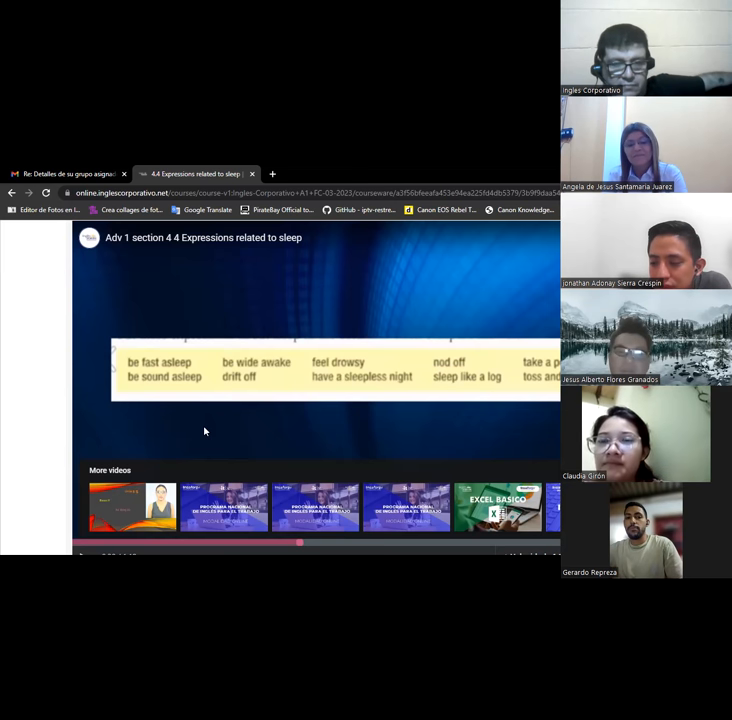
mouse_move(148, 398)
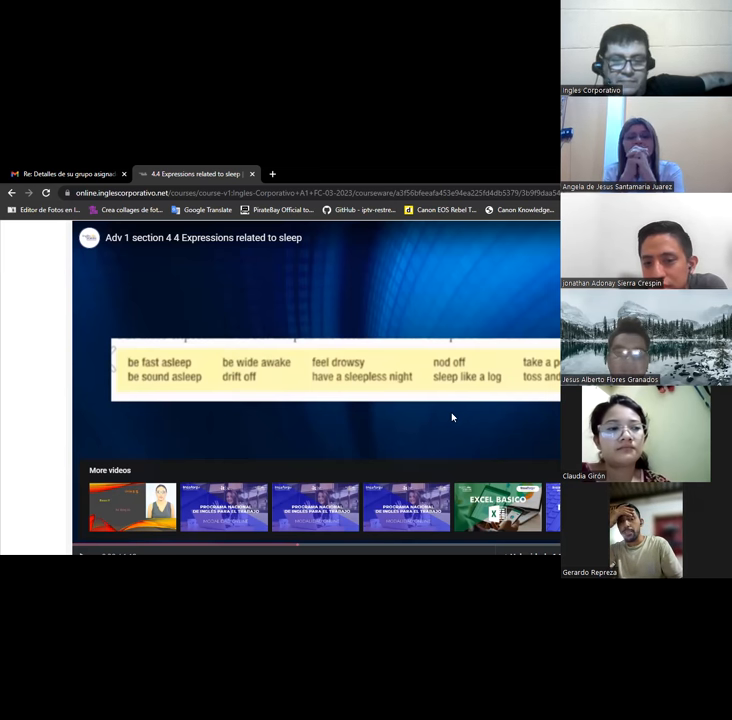
mouse_move(504, 248)
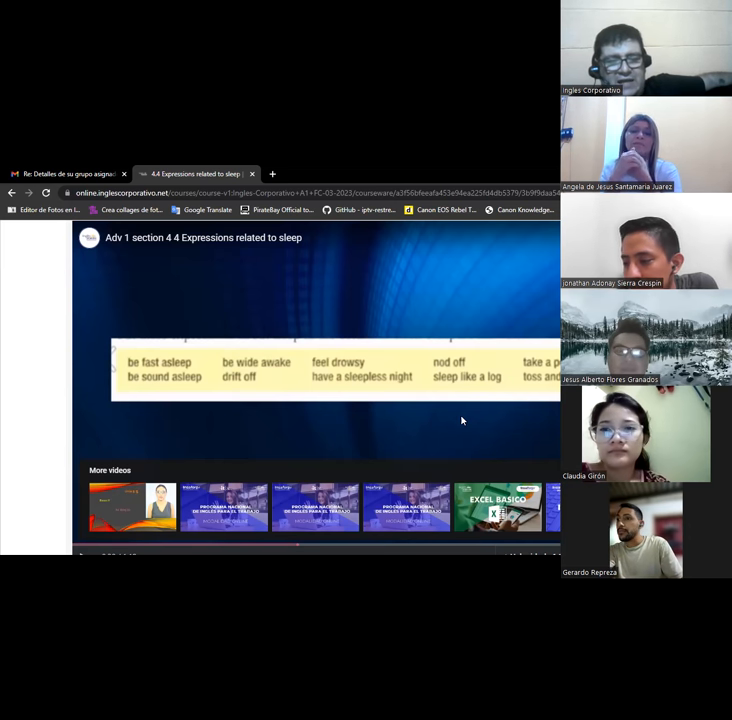
mouse_move(452, 314)
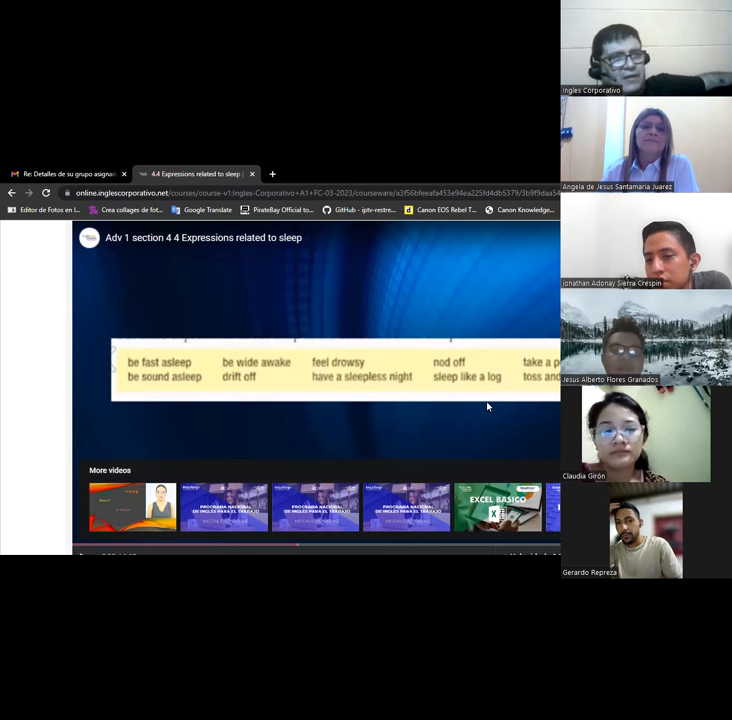
mouse_move(476, 344)
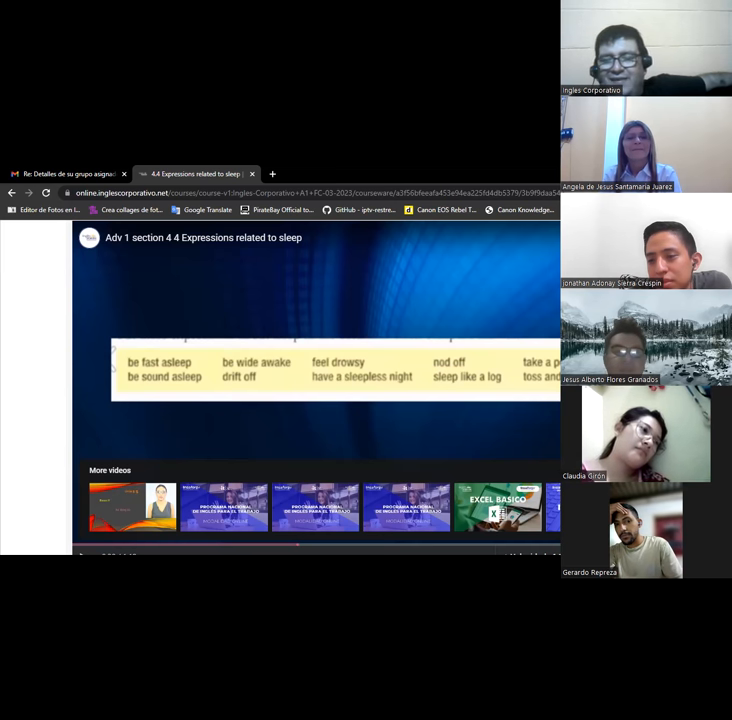
mouse_move(546, 248)
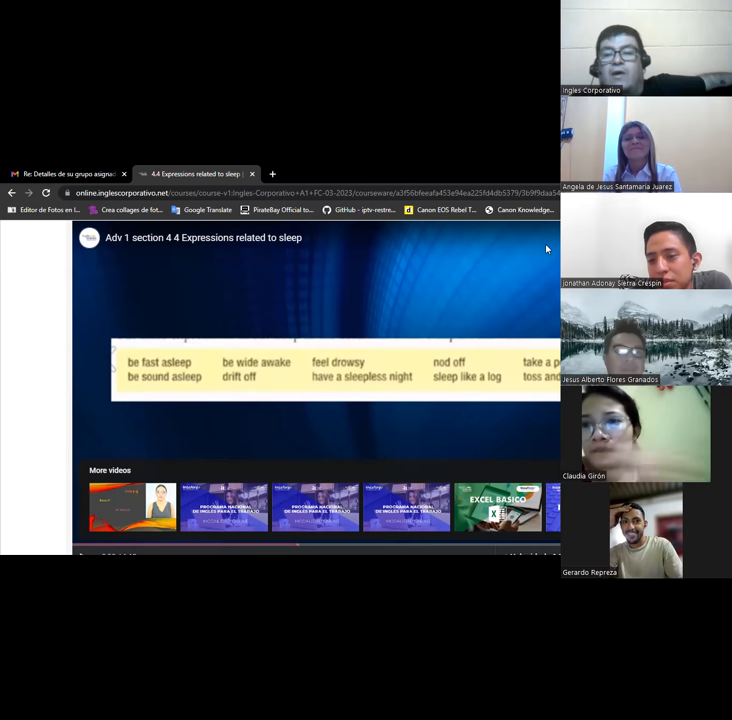
mouse_move(484, 422)
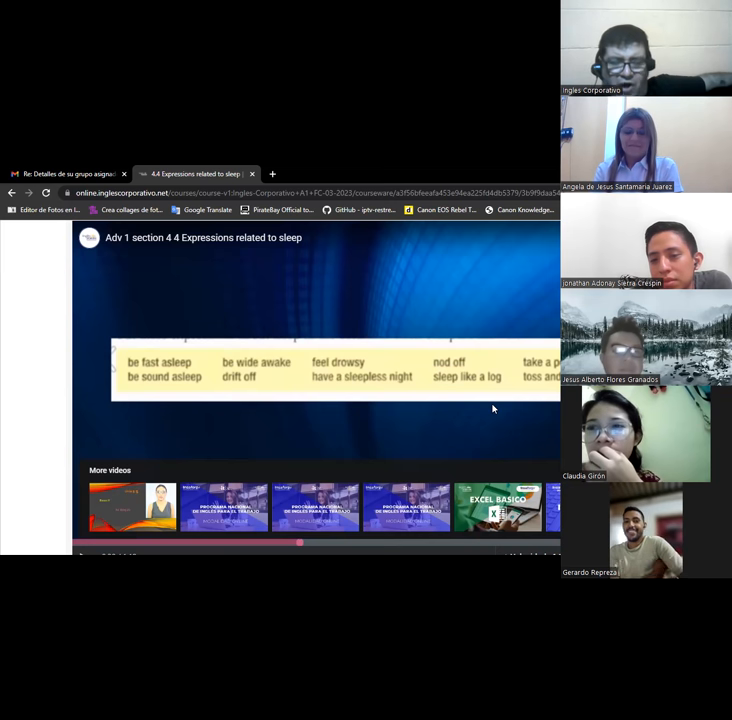
mouse_move(452, 242)
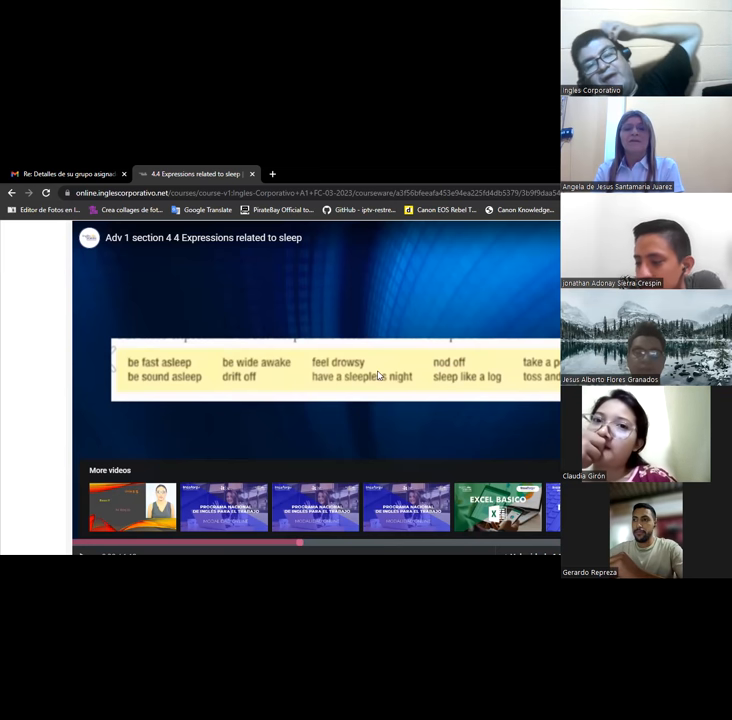
mouse_move(428, 320)
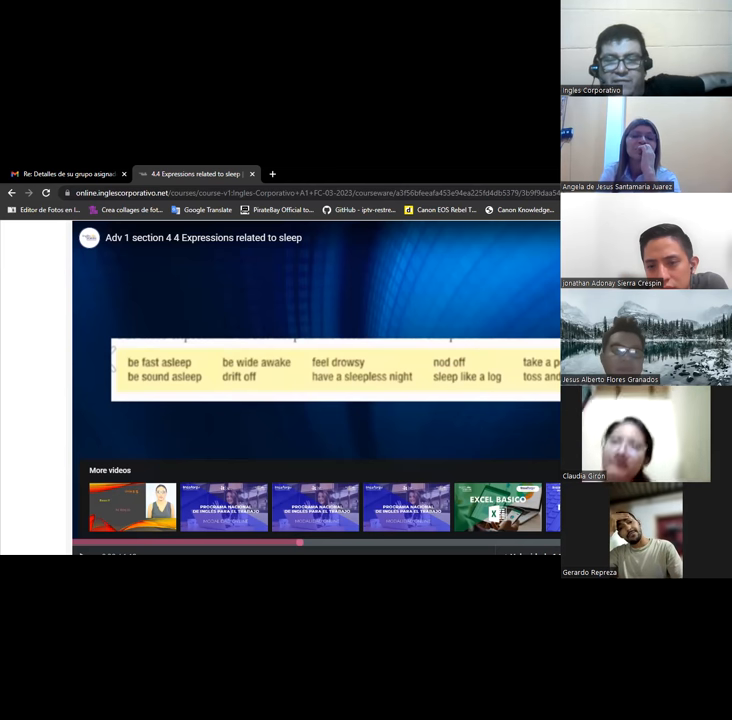
mouse_move(474, 242)
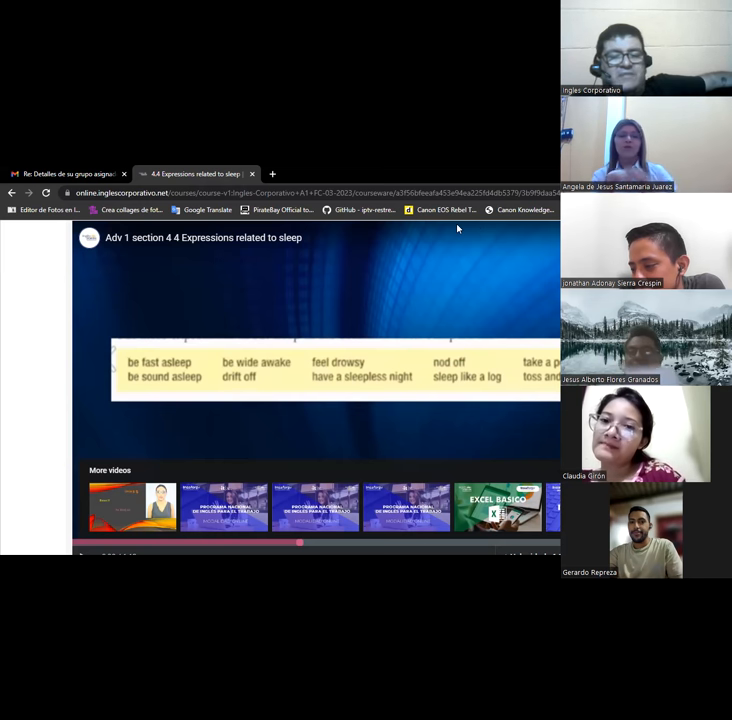
mouse_move(448, 240)
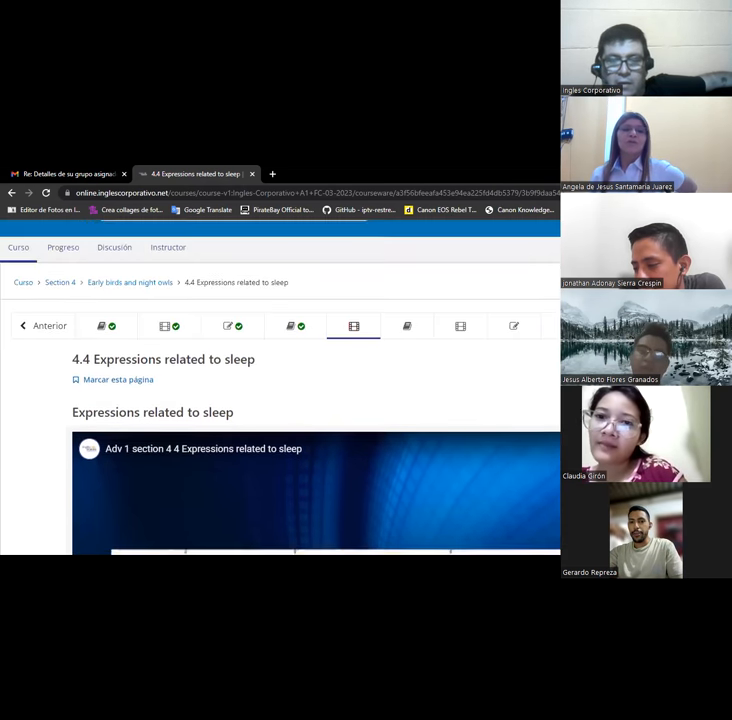
scroll("down", 3)
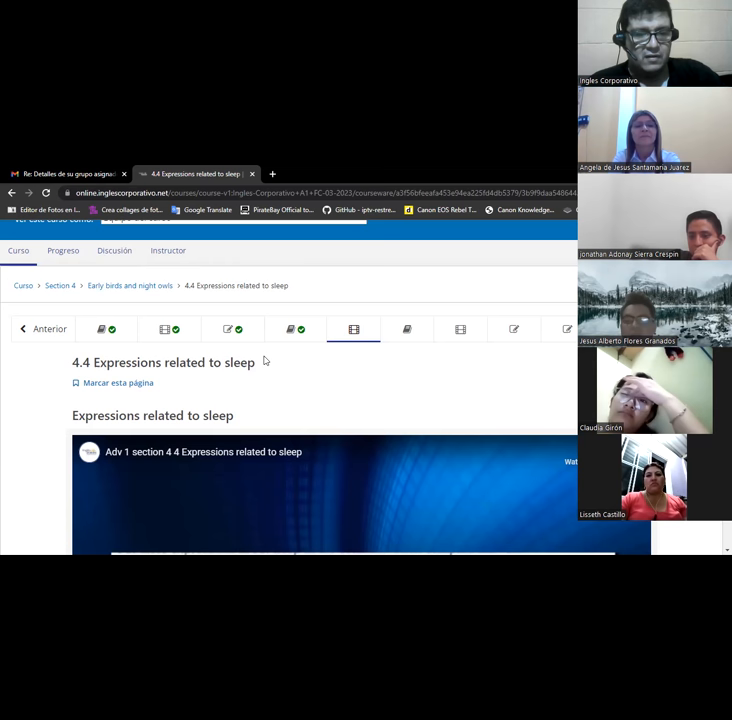
mouse_move(36, 450)
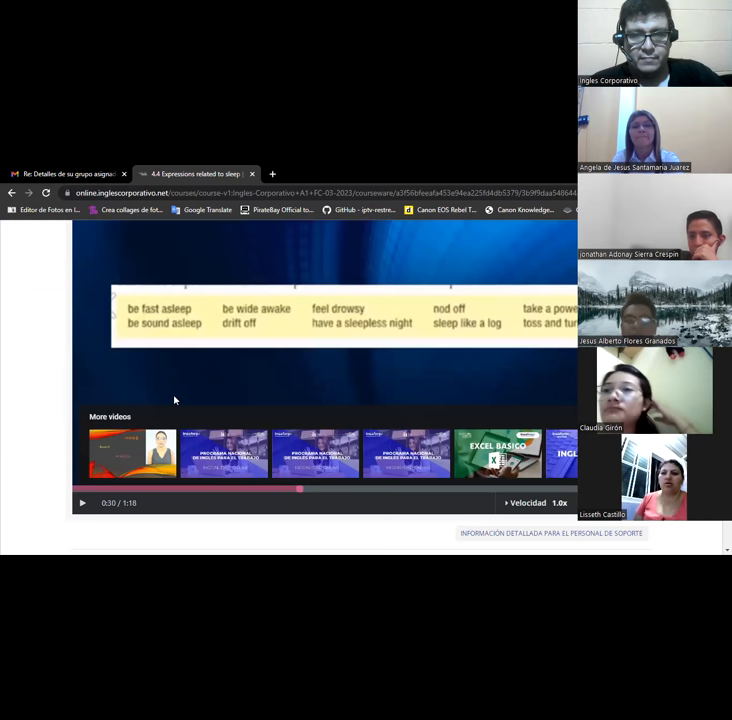
Step: Scroll through the unit page before opening a new Chrome tab
scroll("up", 3)
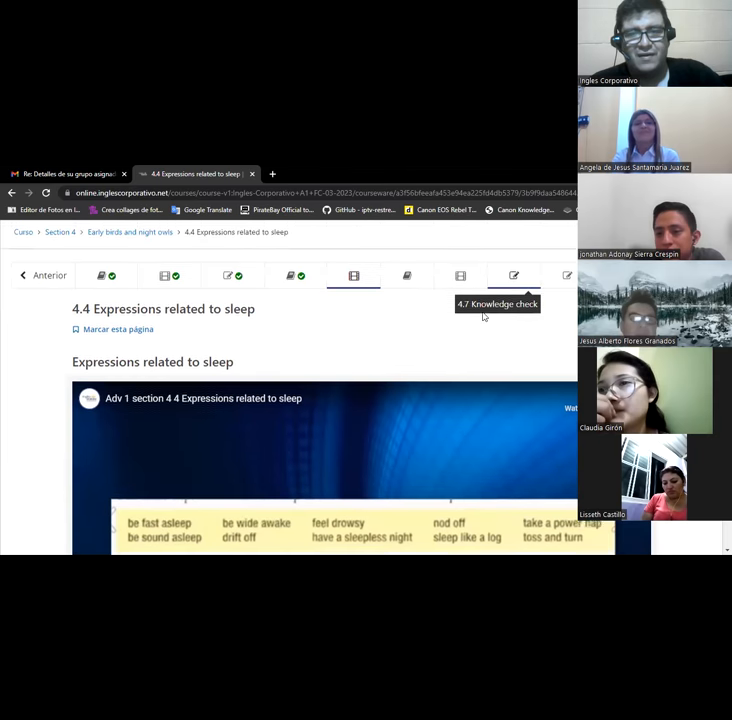
scroll("down", 3)
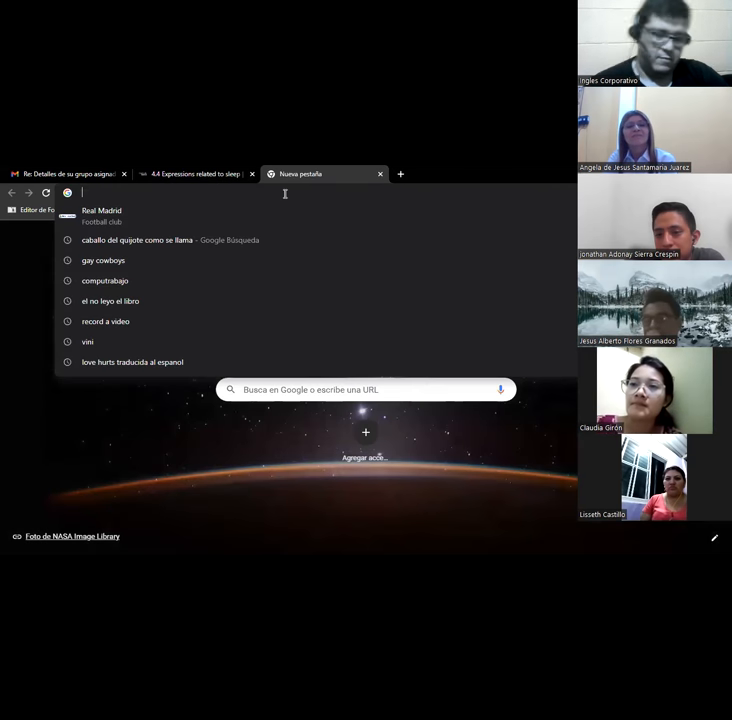
Step: Search Google for 'cinecalidad' via the 'cnec' address-bar suggestion
type("cnec")
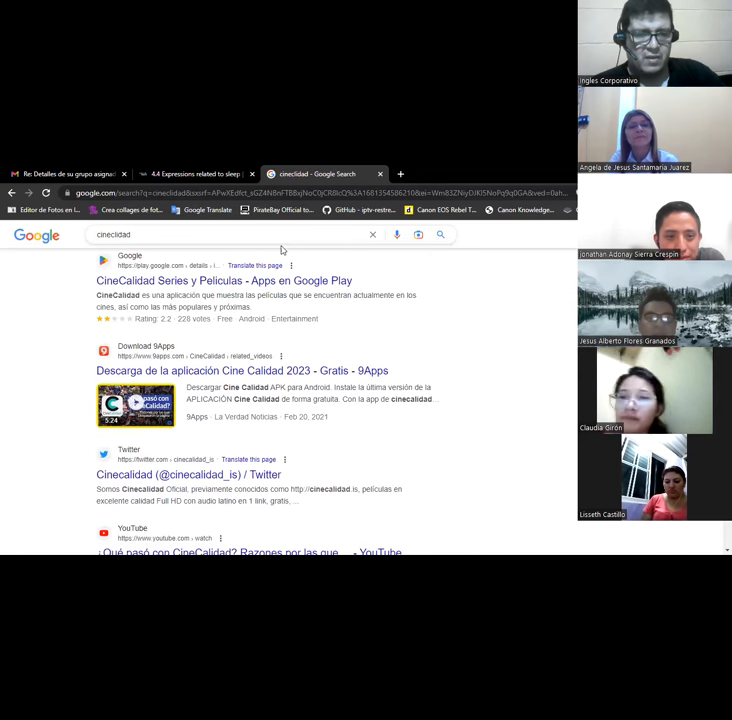
left_click(230, 552)
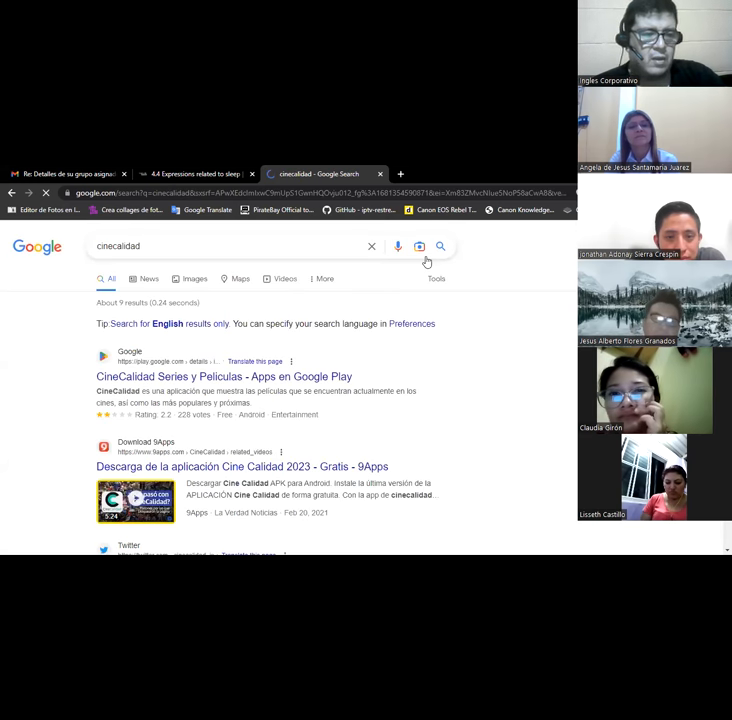
scroll("down", 3)
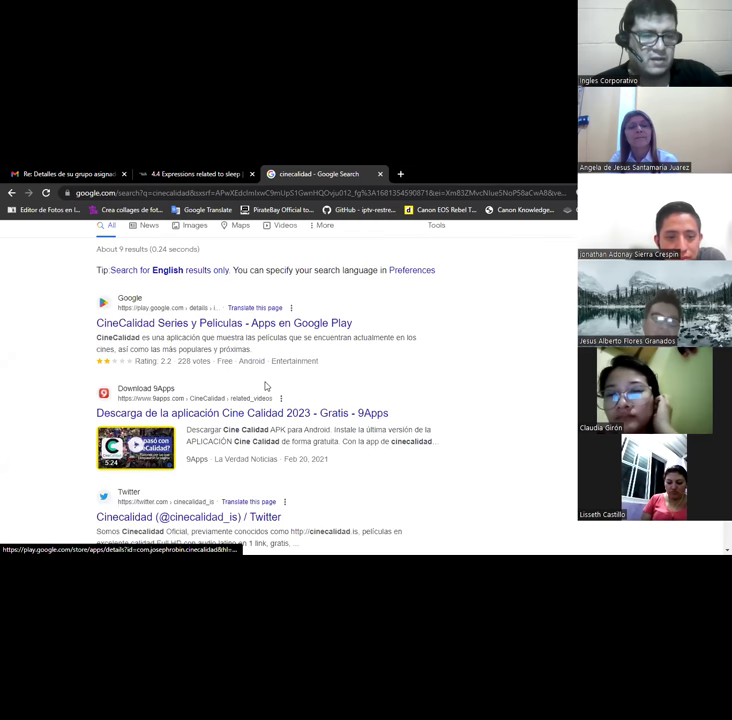
scroll("down", 3)
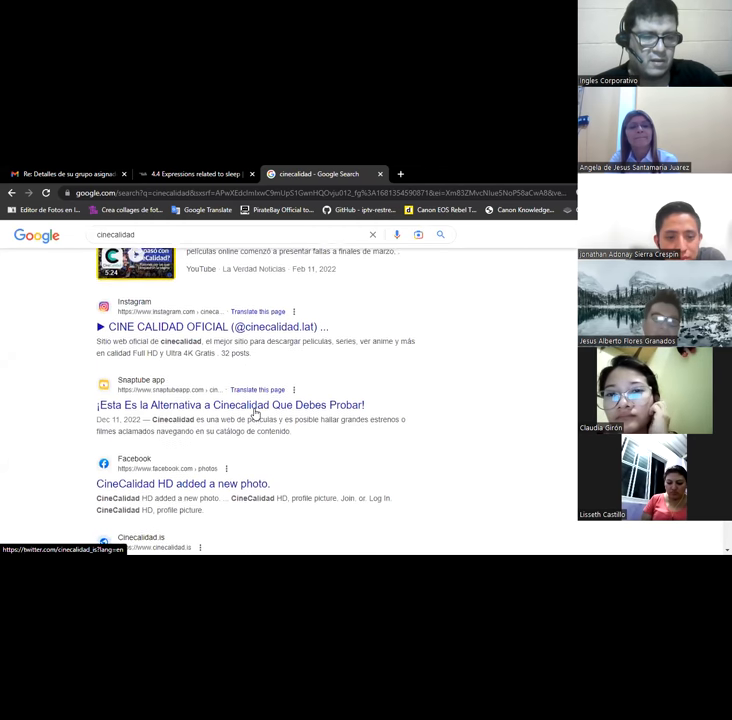
scroll("down", 3)
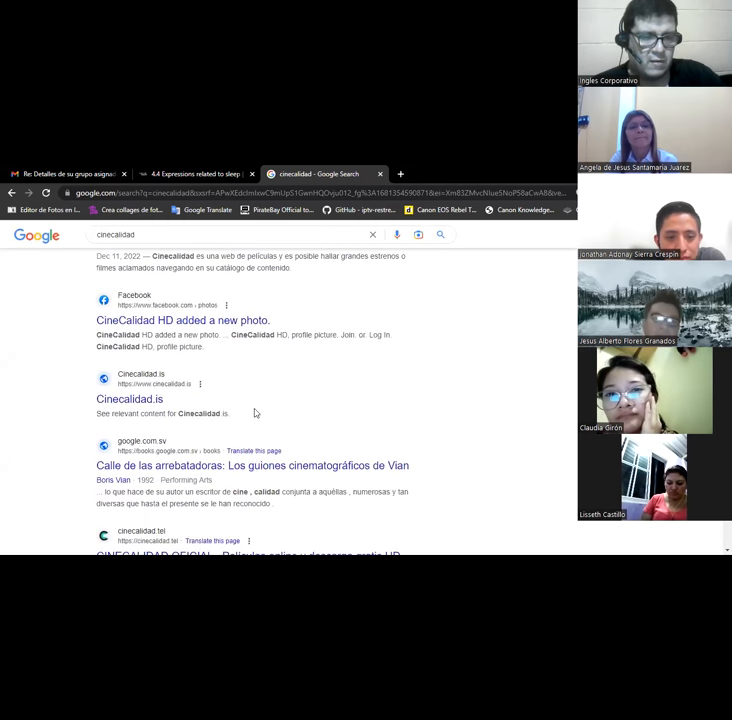
mouse_move(314, 408)
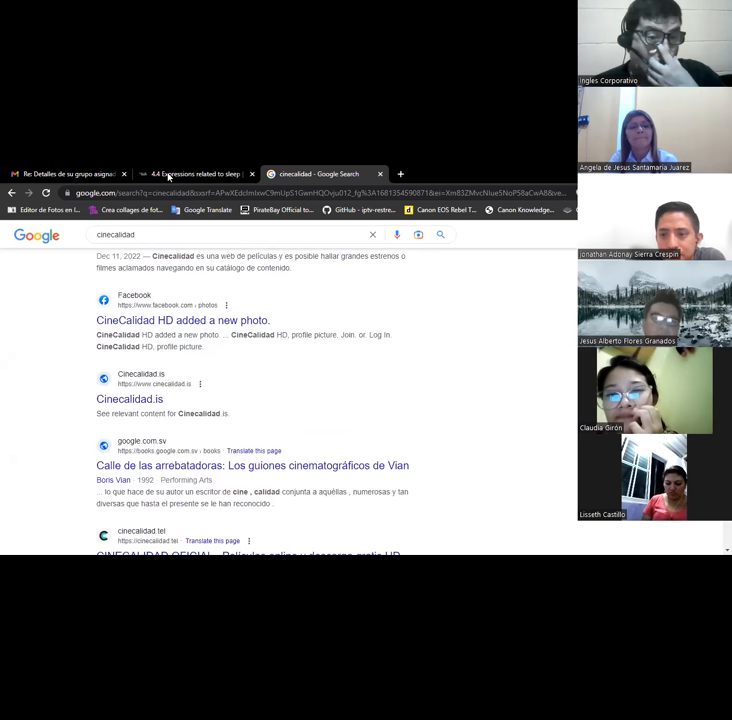
left_click(196, 172)
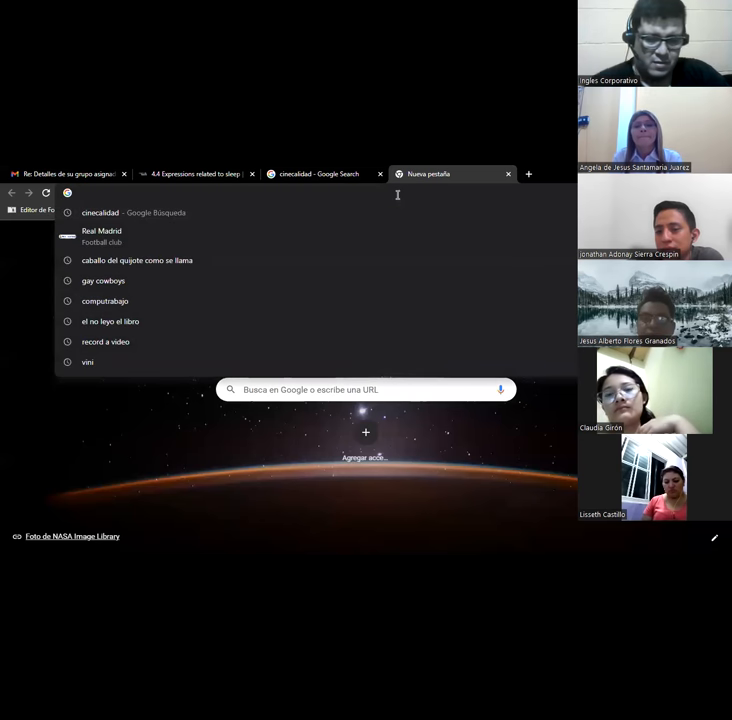
Step: View Google Images results for 'borat', then return to the 4.4 Expressions related to sleep tab
type("borat")
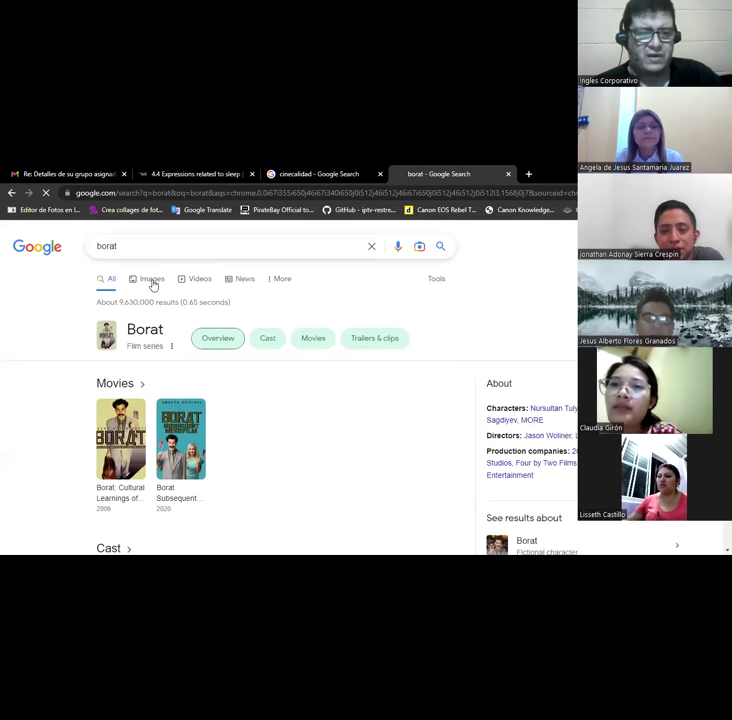
left_click(150, 278)
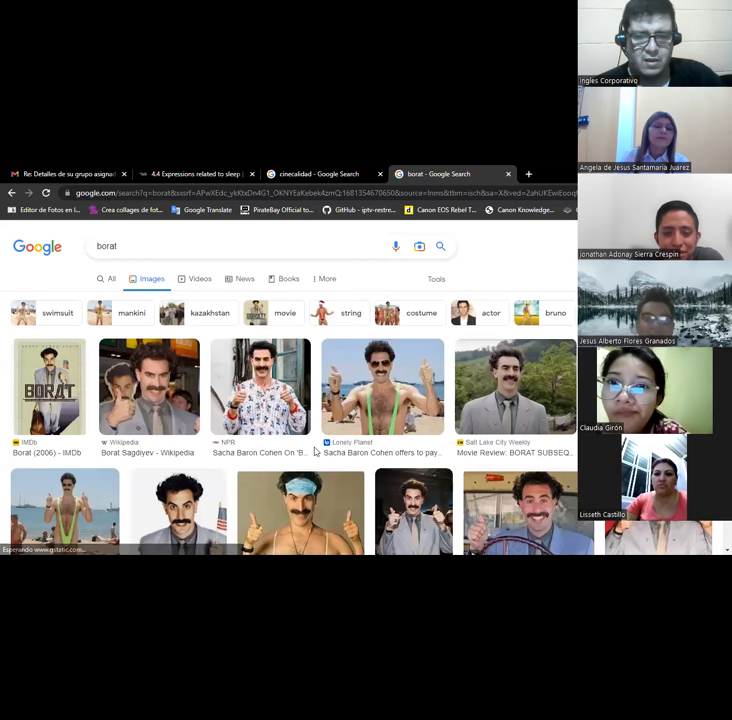
scroll("down", 3)
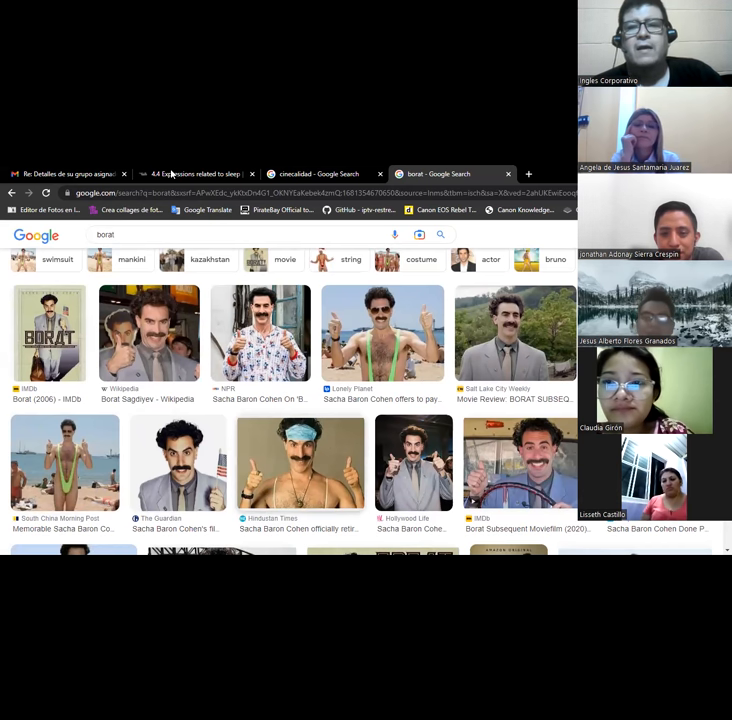
left_click(198, 172)
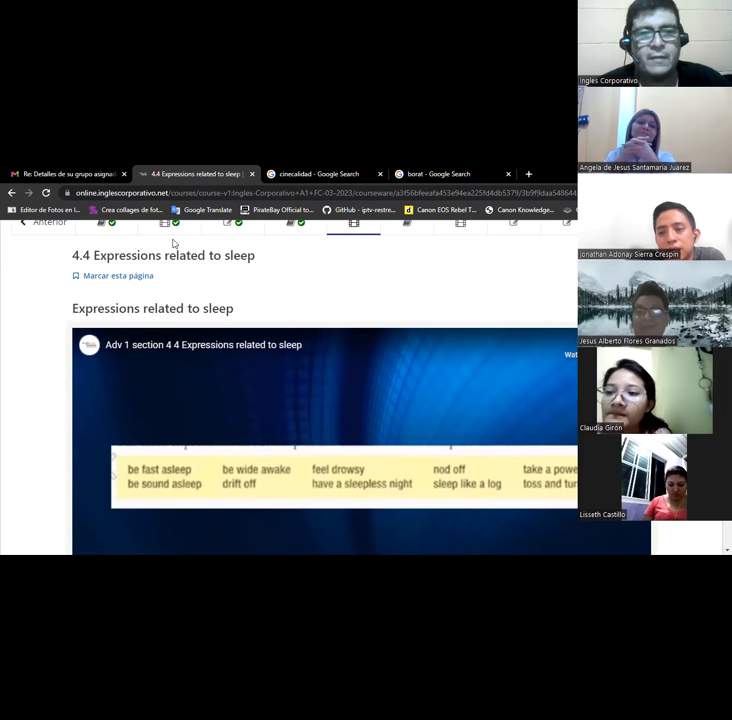
scroll("down", 3)
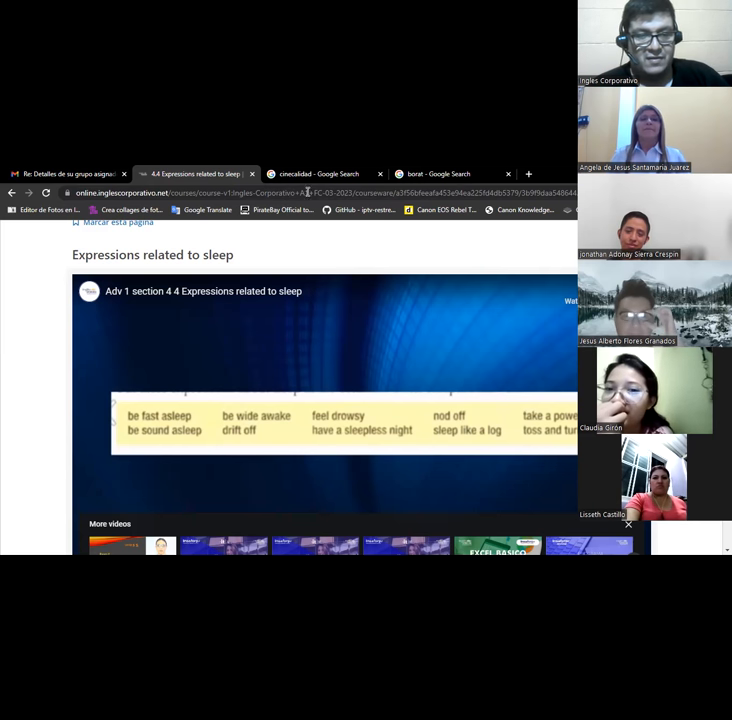
mouse_move(320, 172)
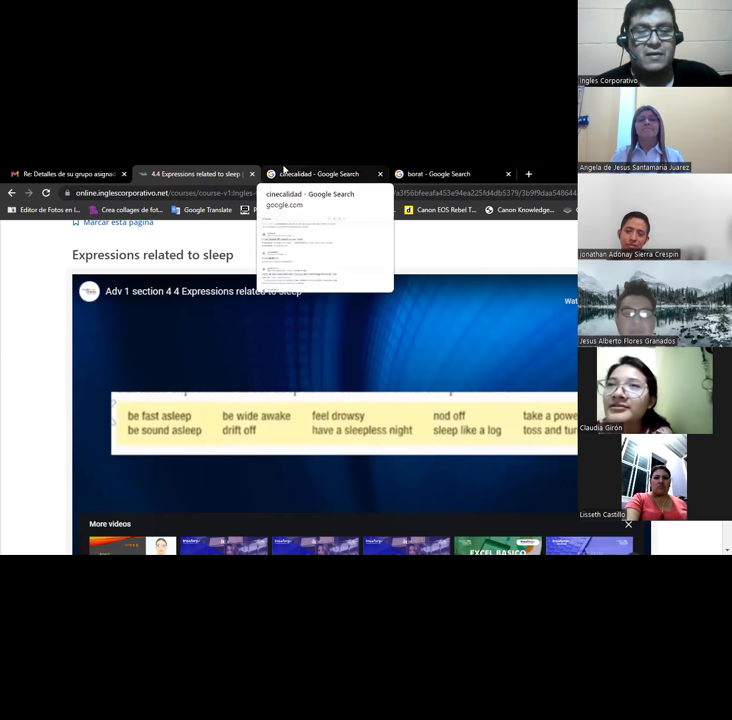
mouse_move(424, 230)
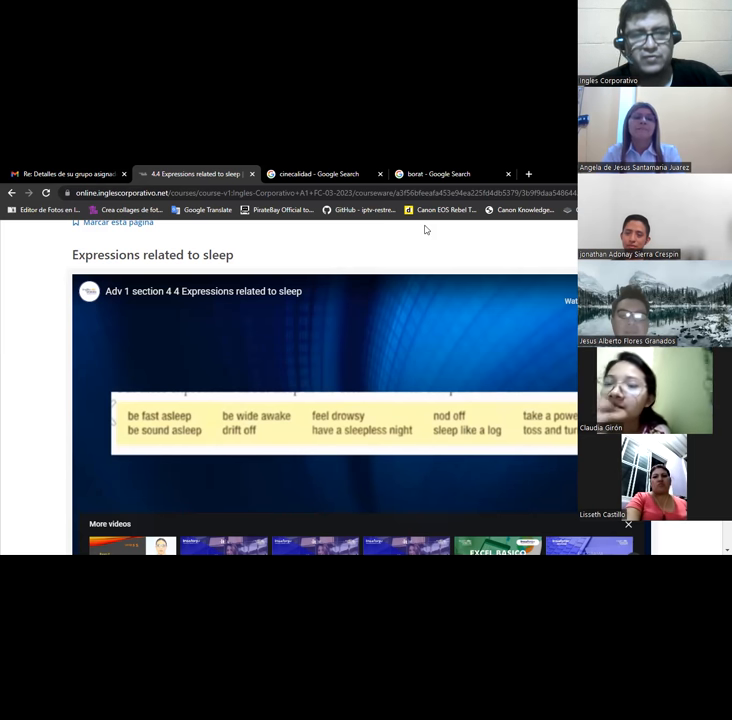
mouse_move(328, 228)
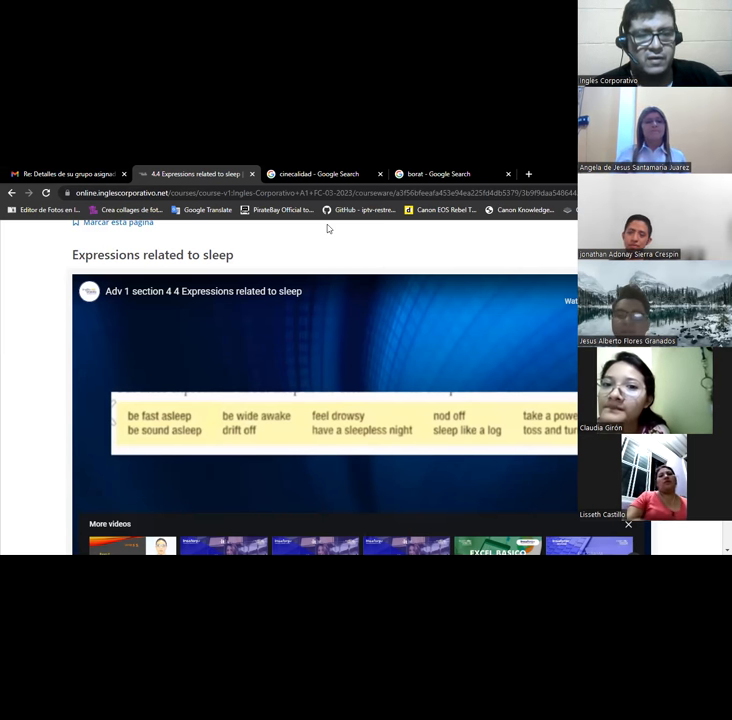